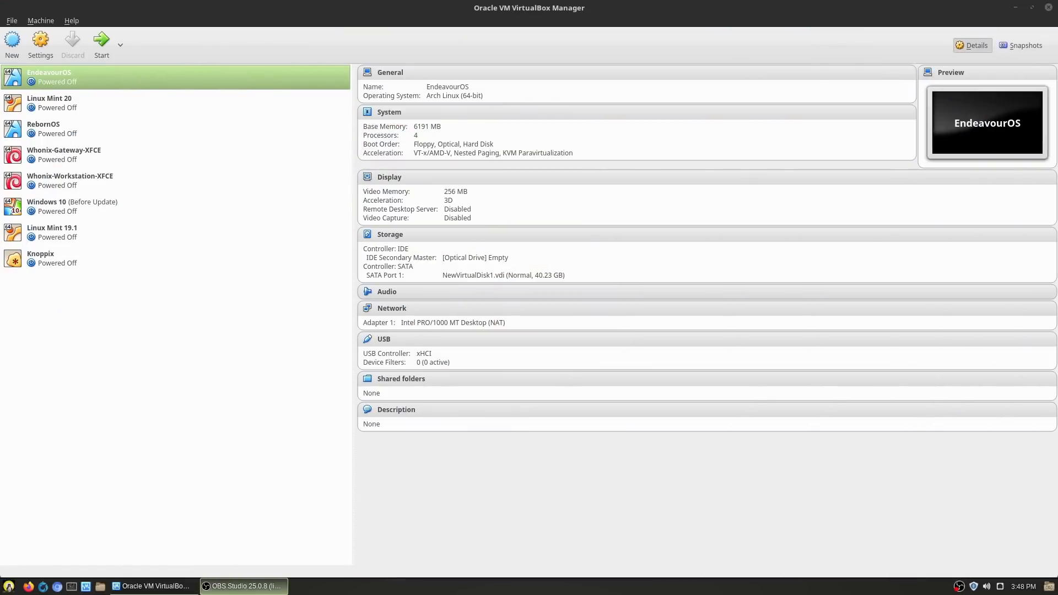
- Review the installed extension packs in VirtualBox Preferences
{"action": "left_click", "coordinate": [11, 21]}
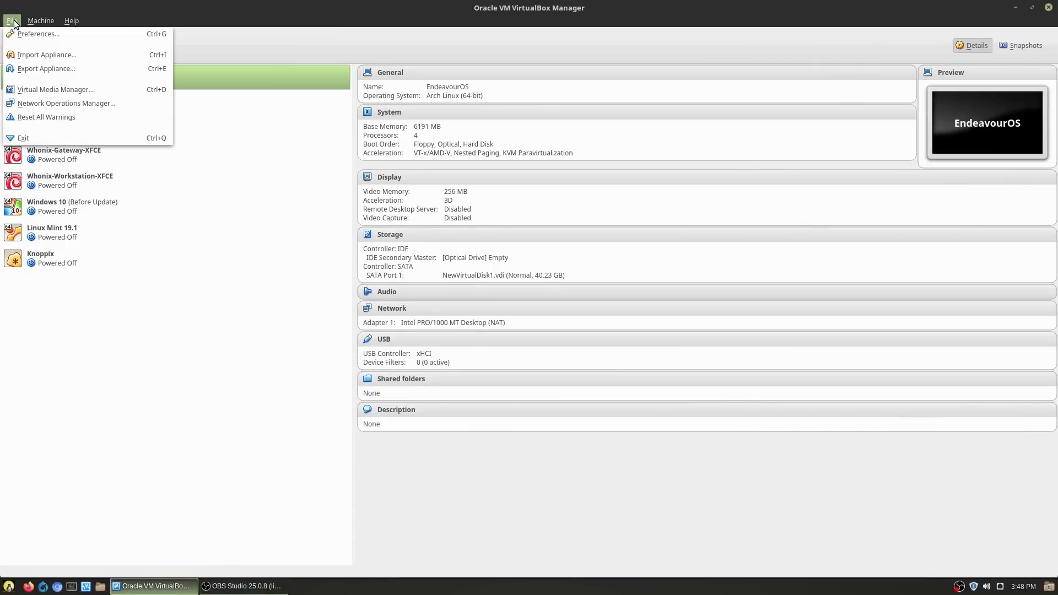
{"action": "left_click", "coordinate": [37, 34]}
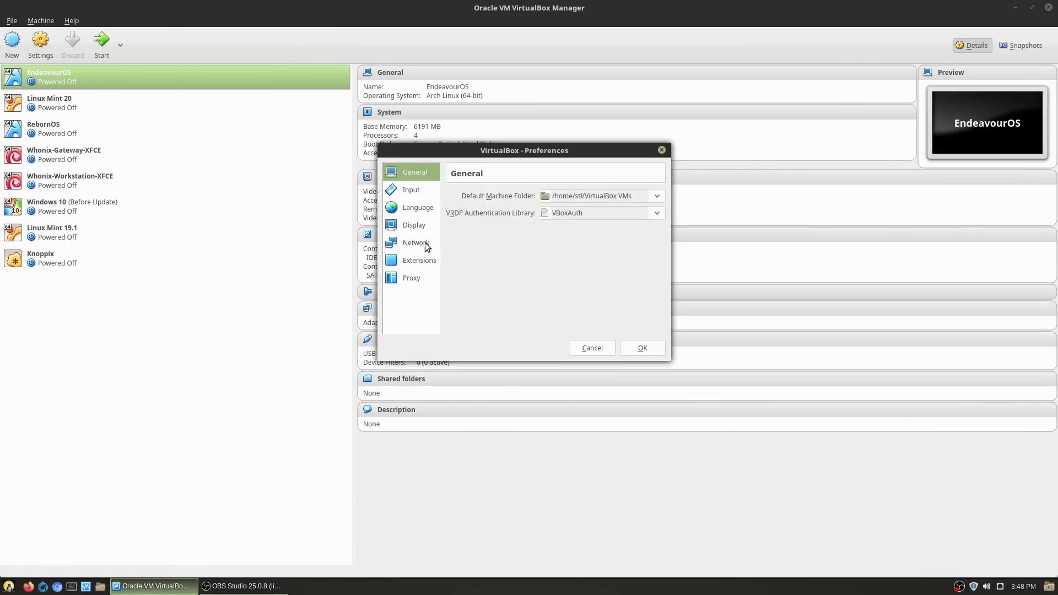
{"action": "left_click", "coordinate": [418, 260]}
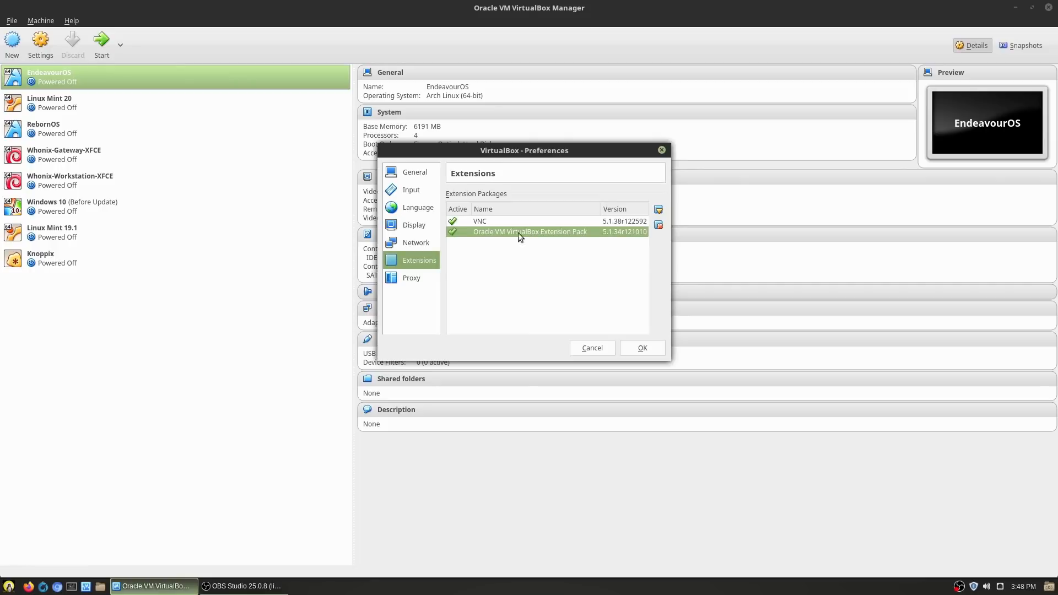
{"action": "mouse_move", "coordinate": [586, 240]}
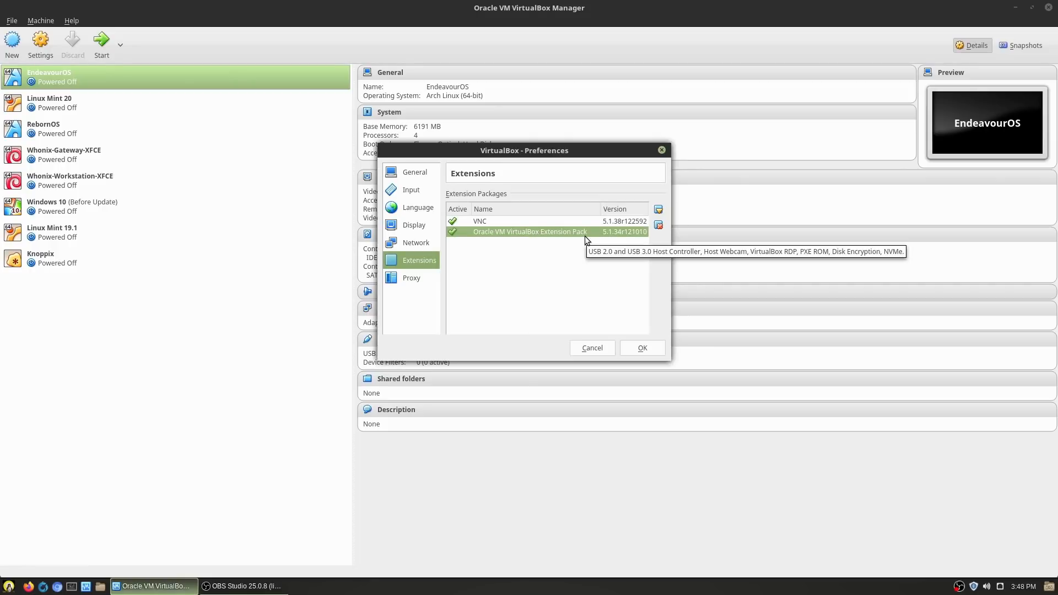
{"action": "mouse_move", "coordinate": [680, 142]}
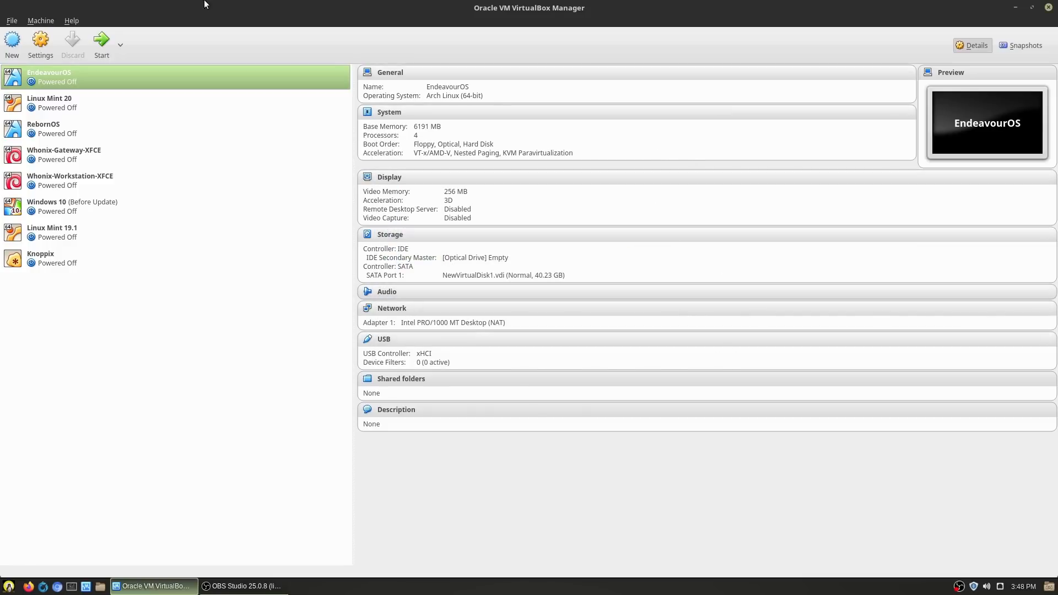
- Create a Linux machine 'USB Install' with 6068 MB memory and no virtual hard disk
{"action": "left_click", "coordinate": [12, 39]}
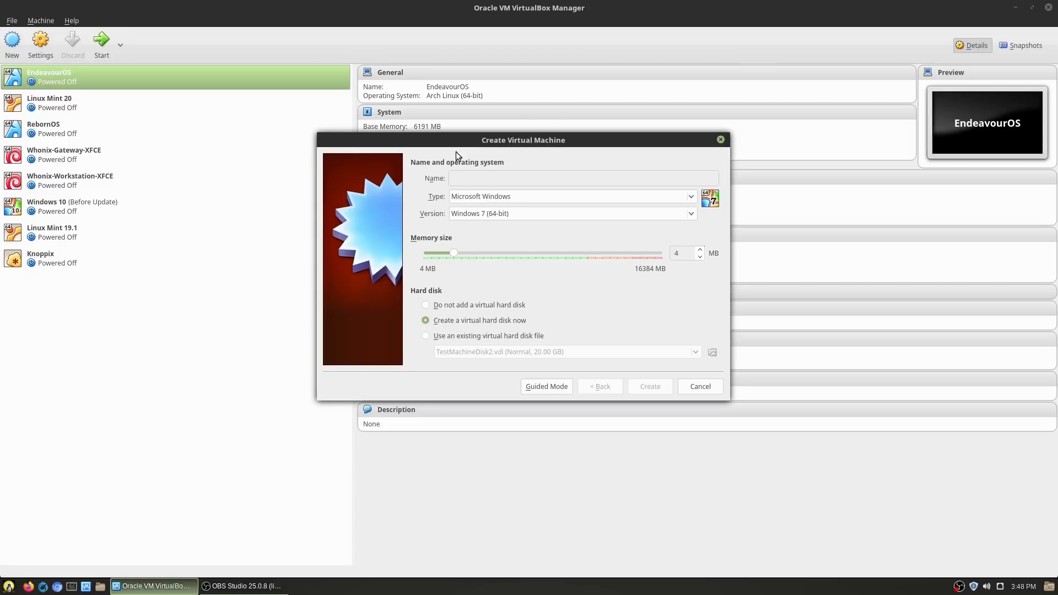
{"action": "left_click", "coordinate": [534, 177]}
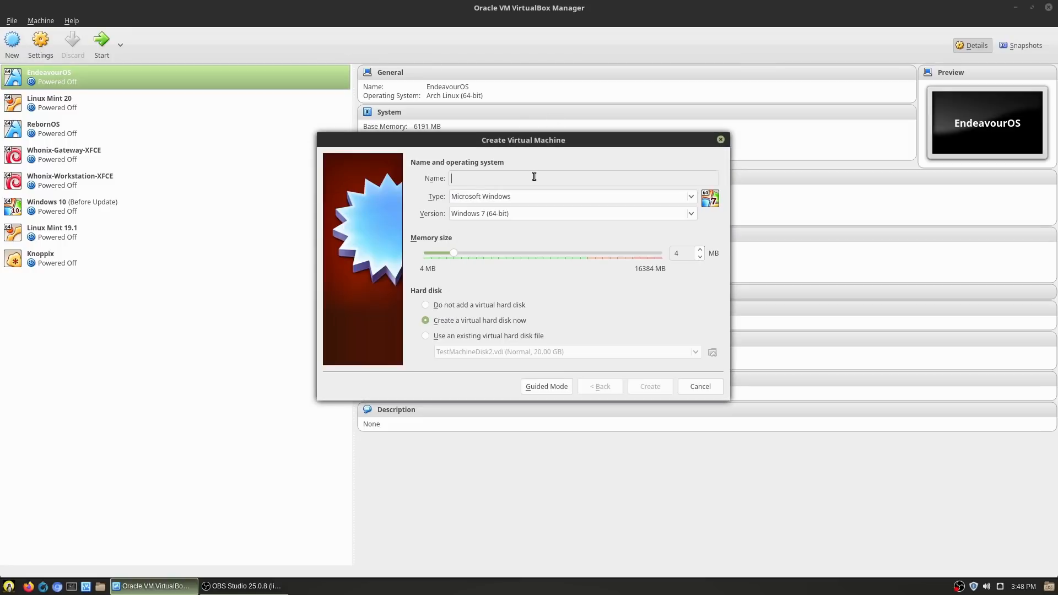
{"action": "type", "text": "USB In"}
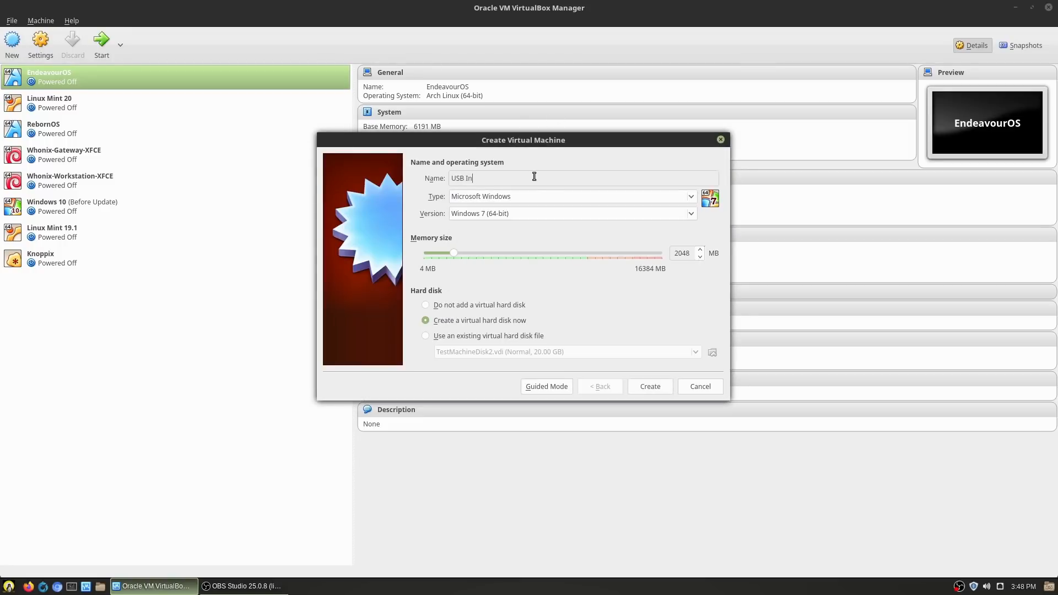
{"action": "type", "text": "stall"}
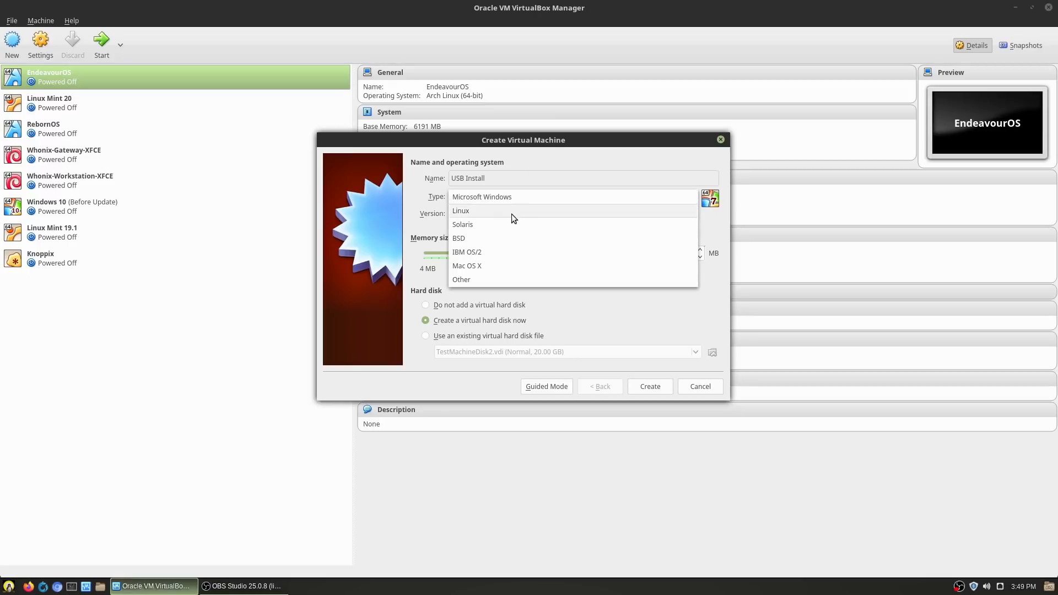
{"action": "left_click", "coordinate": [461, 210]}
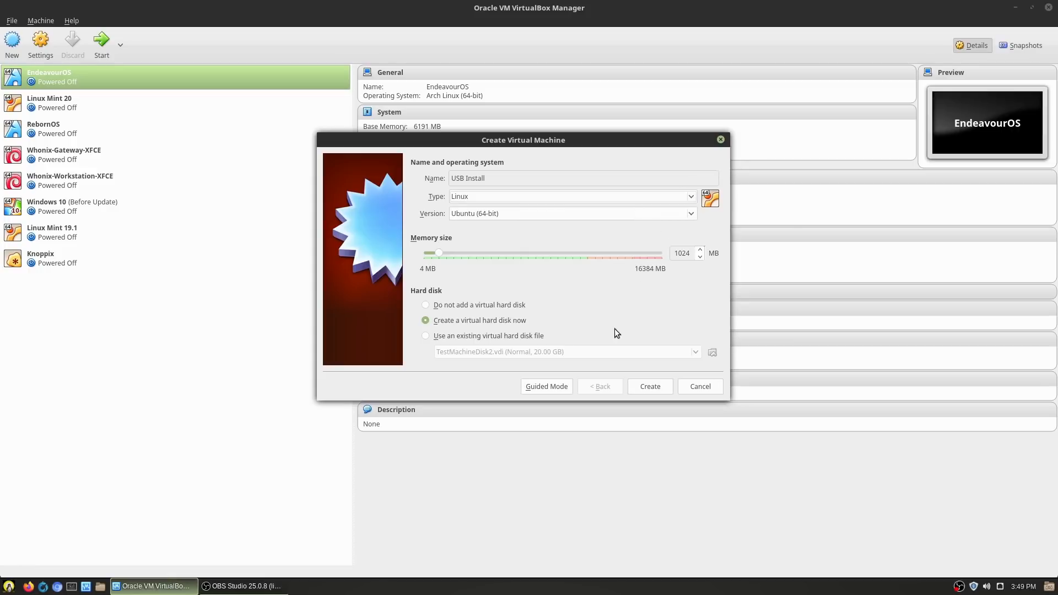
{"action": "mouse_move", "coordinate": [592, 315]}
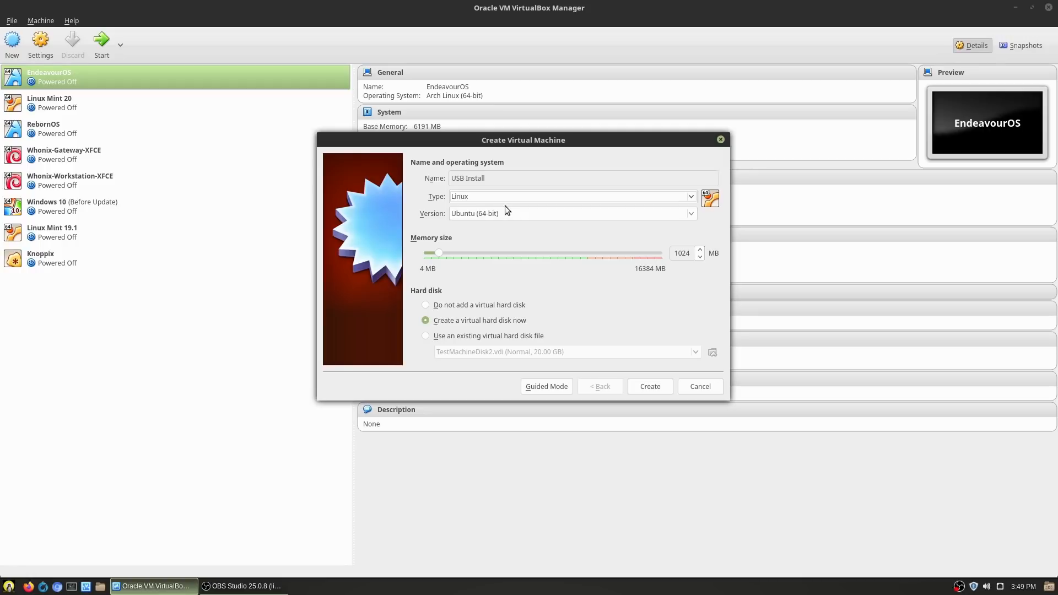
{"action": "mouse_move", "coordinate": [453, 272]}
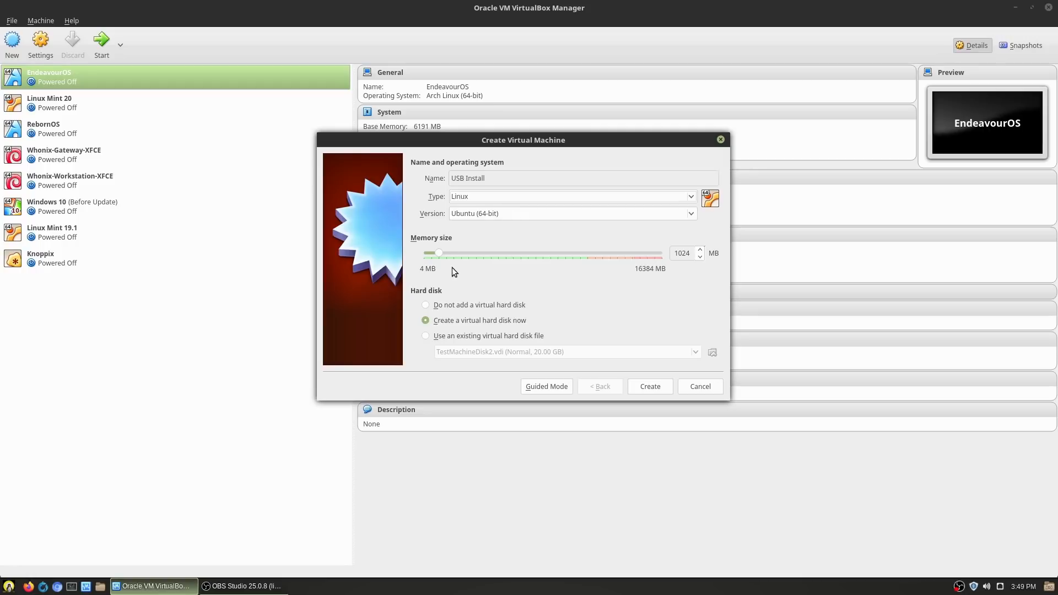
{"action": "left_click_drag", "start_coordinate": [439, 253], "coordinate": [457, 253]}
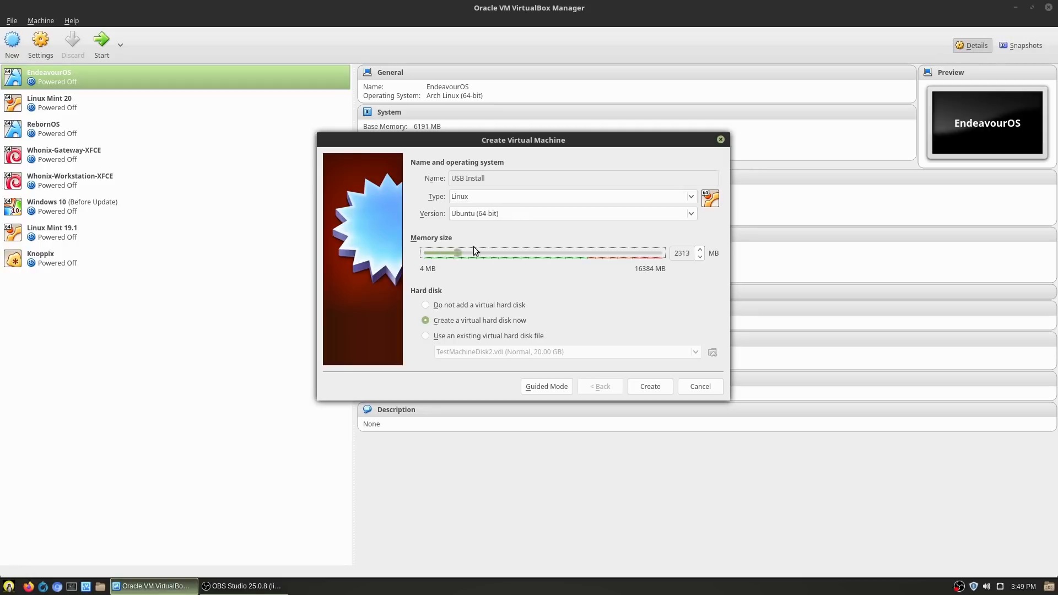
{"action": "left_click_drag", "start_coordinate": [458, 252], "coordinate": [511, 252]}
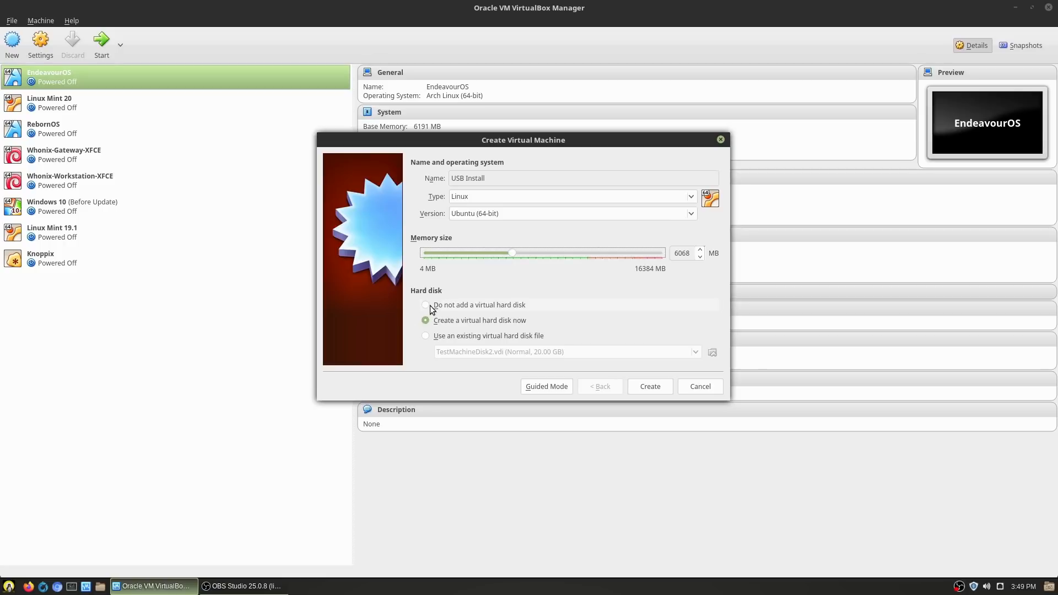
{"action": "left_click", "coordinate": [425, 304]}
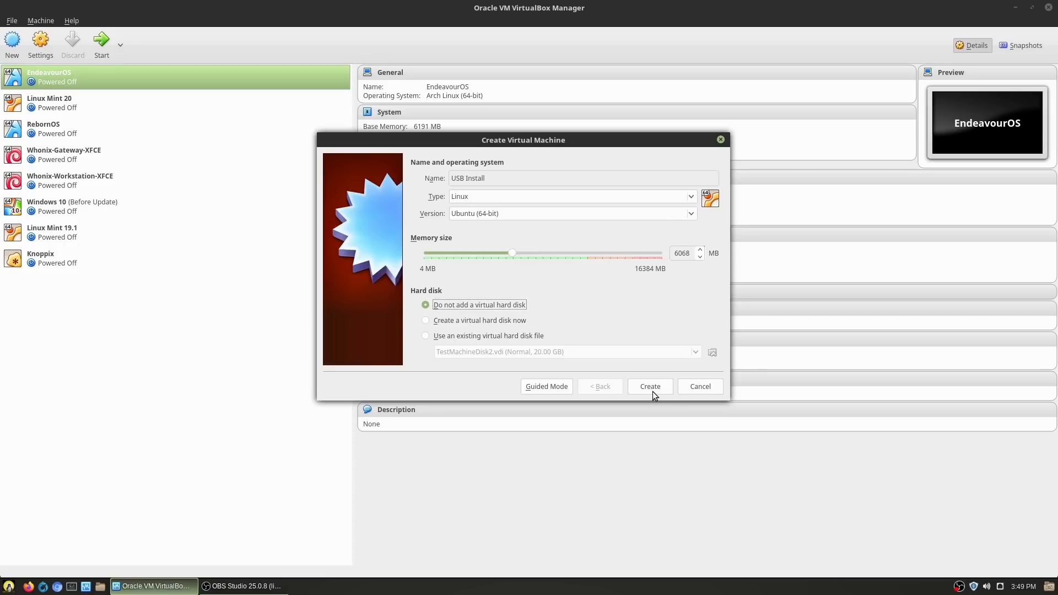
{"action": "left_click", "coordinate": [650, 387]}
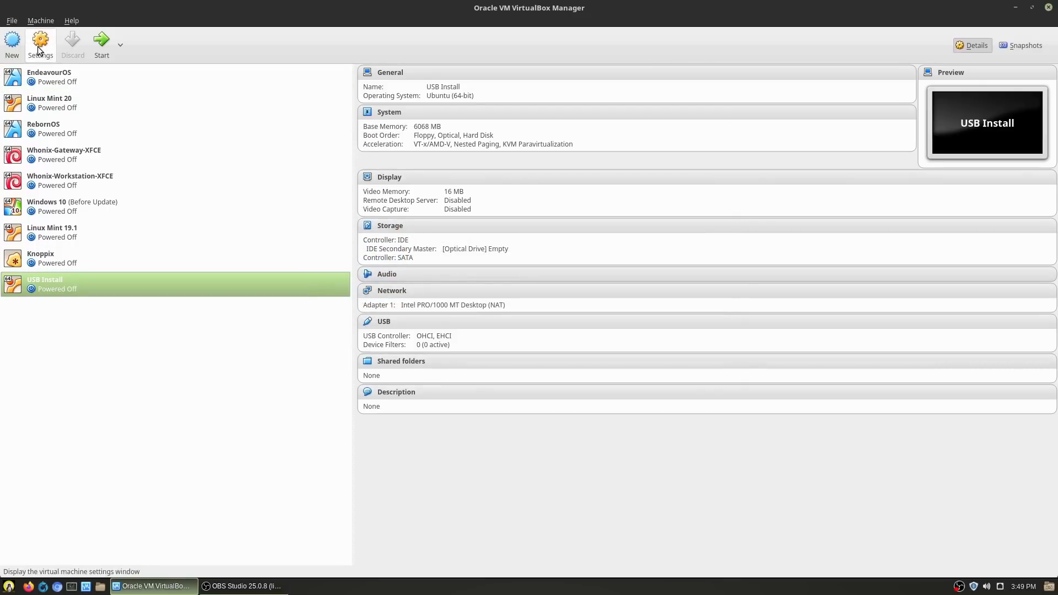
- Give USB Install 4 processors and 128 MB of video memory
{"action": "left_click", "coordinate": [40, 38]}
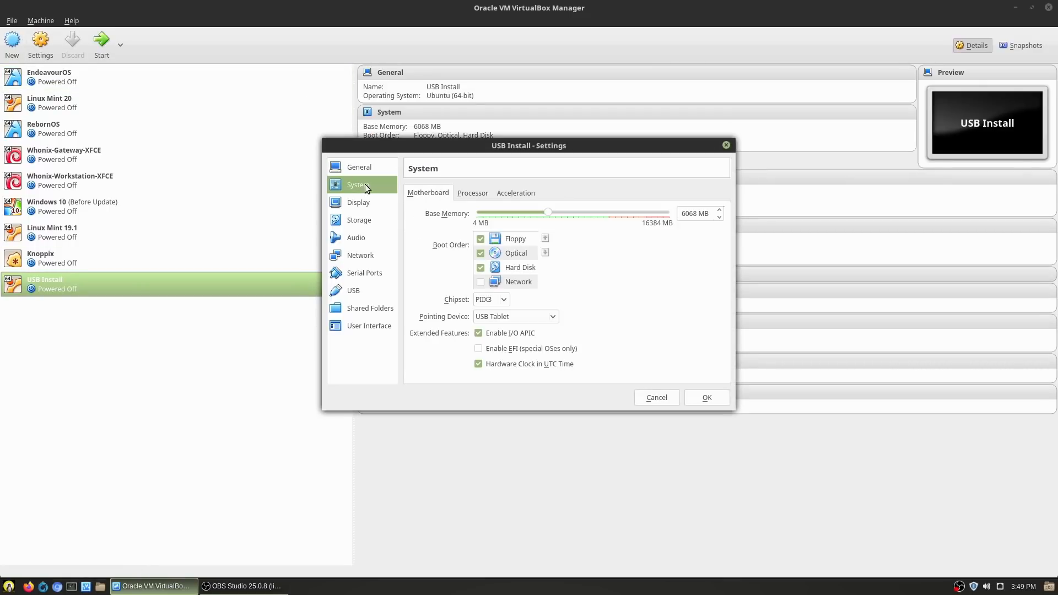
{"action": "left_click", "coordinate": [472, 193]}
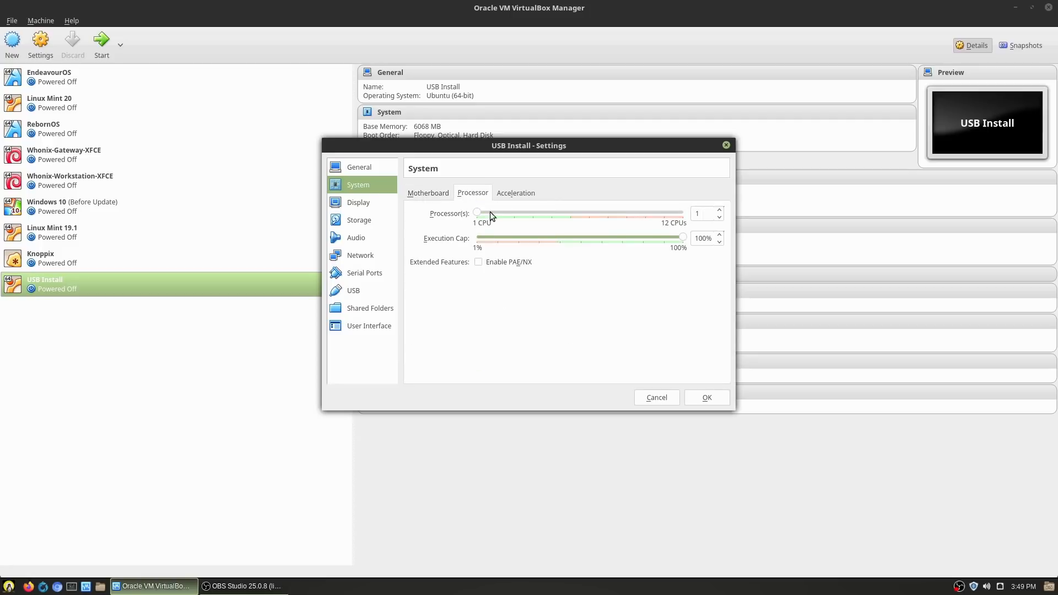
{"action": "left_click_drag", "start_coordinate": [478, 213], "coordinate": [517, 214]}
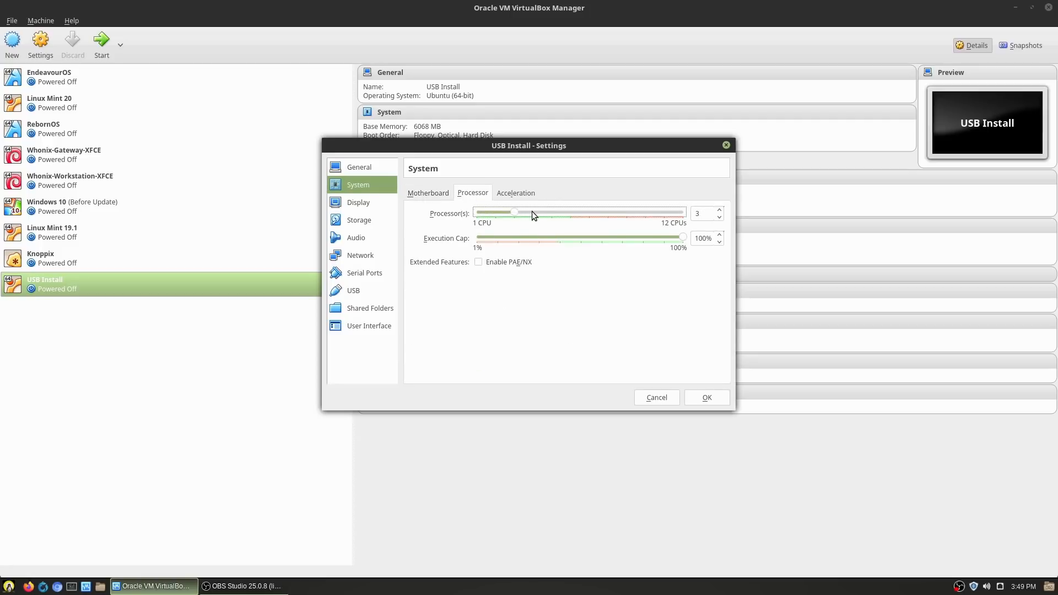
{"action": "left_click_drag", "start_coordinate": [516, 214], "coordinate": [532, 213]}
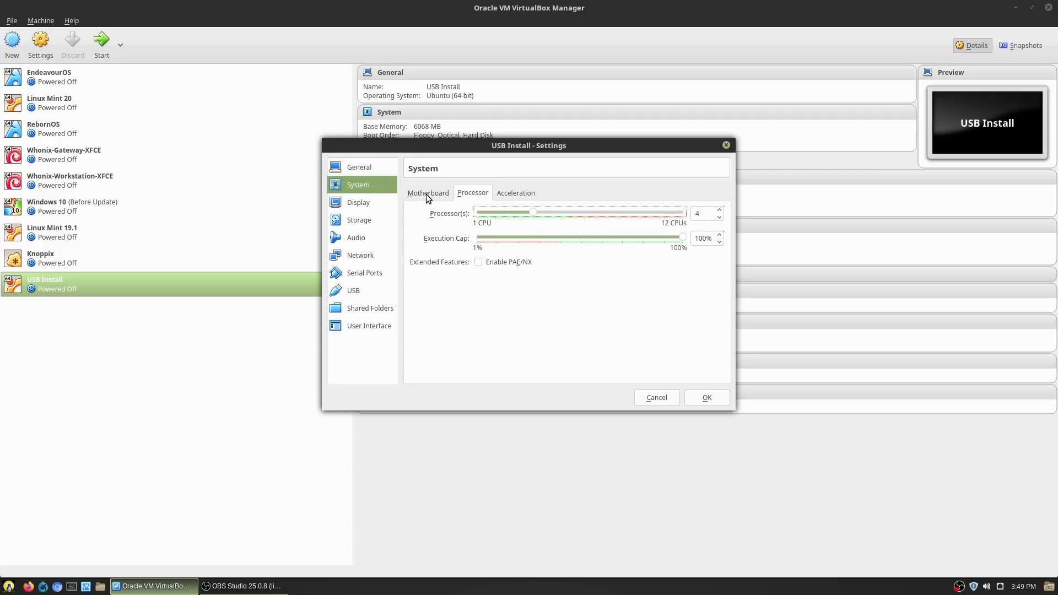
{"action": "left_click", "coordinate": [358, 202]}
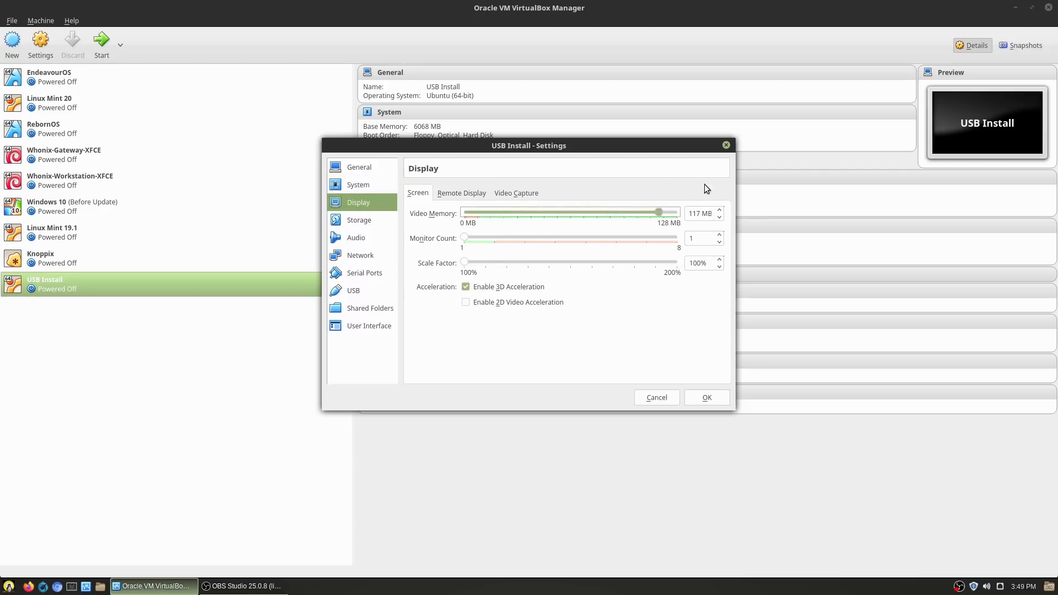
{"action": "left_click_drag", "start_coordinate": [659, 211], "coordinate": [679, 212]}
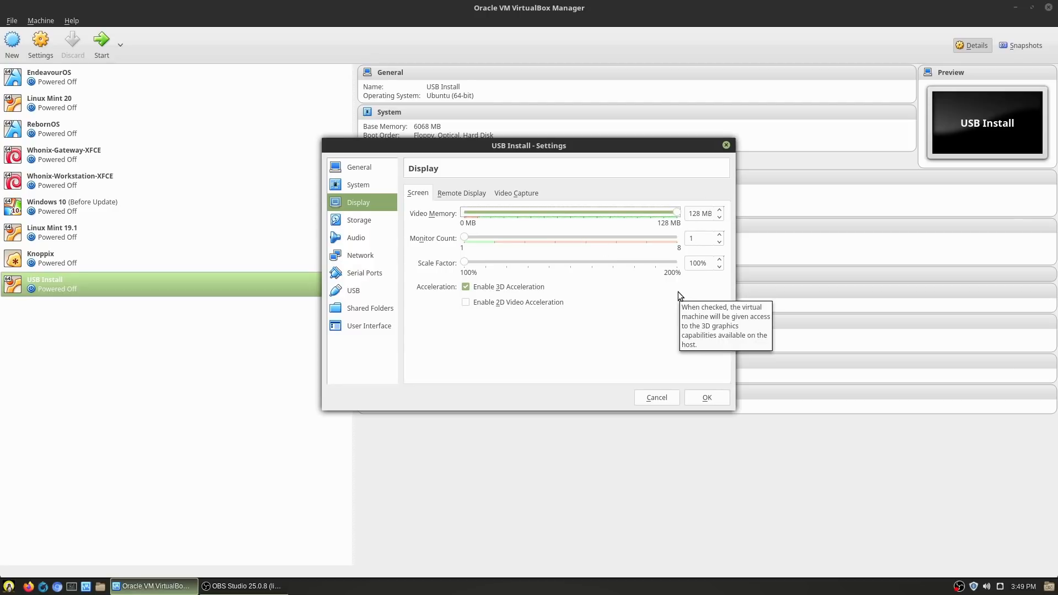
{"action": "mouse_move", "coordinate": [720, 302]}
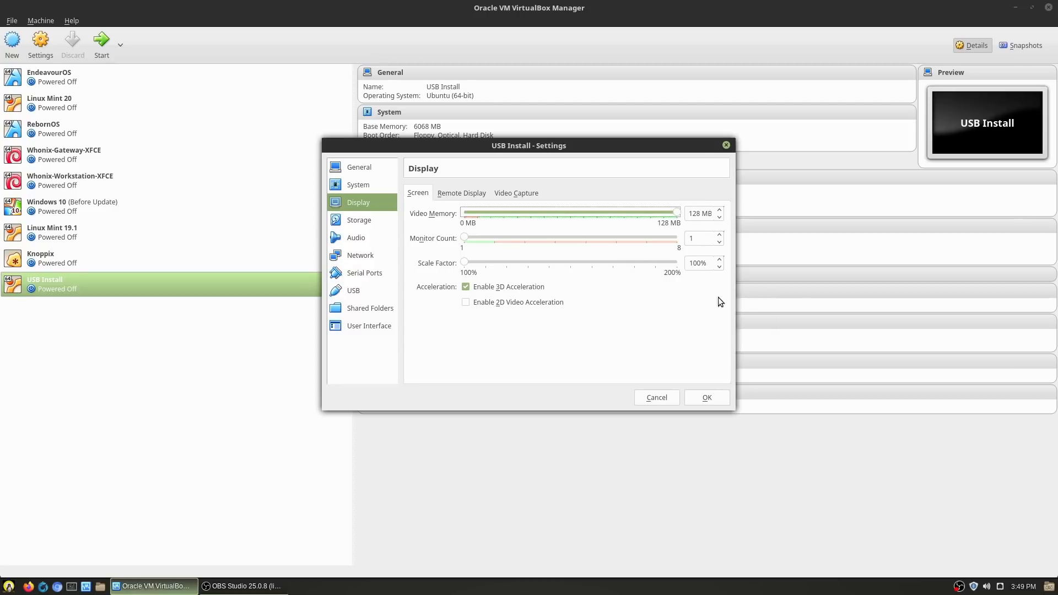
{"action": "mouse_move", "coordinate": [364, 342]}
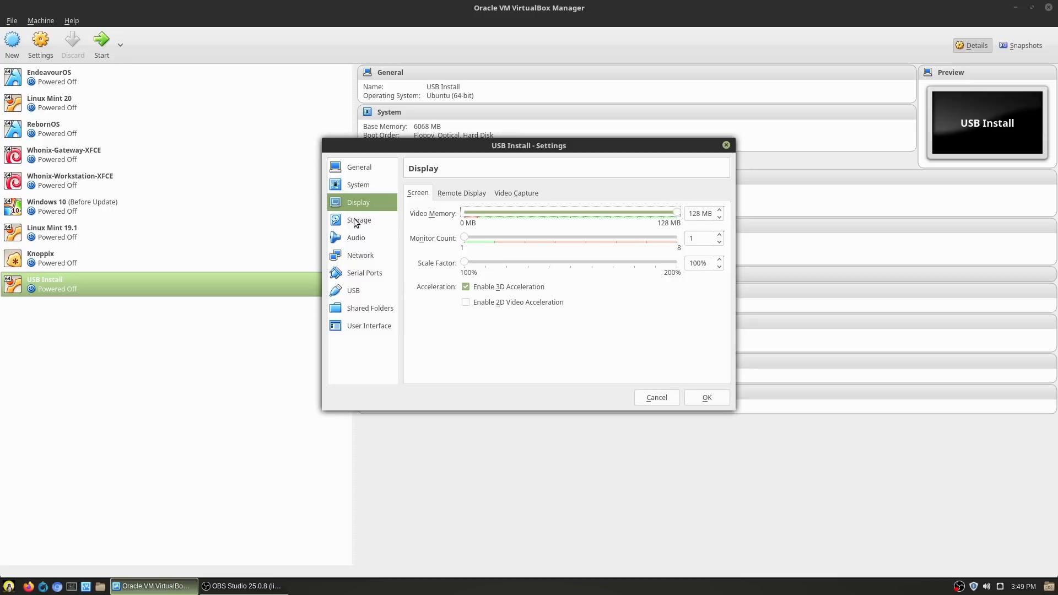
- Switch to the USB 3.0 (xHCI) controller and add a SanDisk Ultra Fit device filter
{"action": "left_click", "coordinate": [353, 290]}
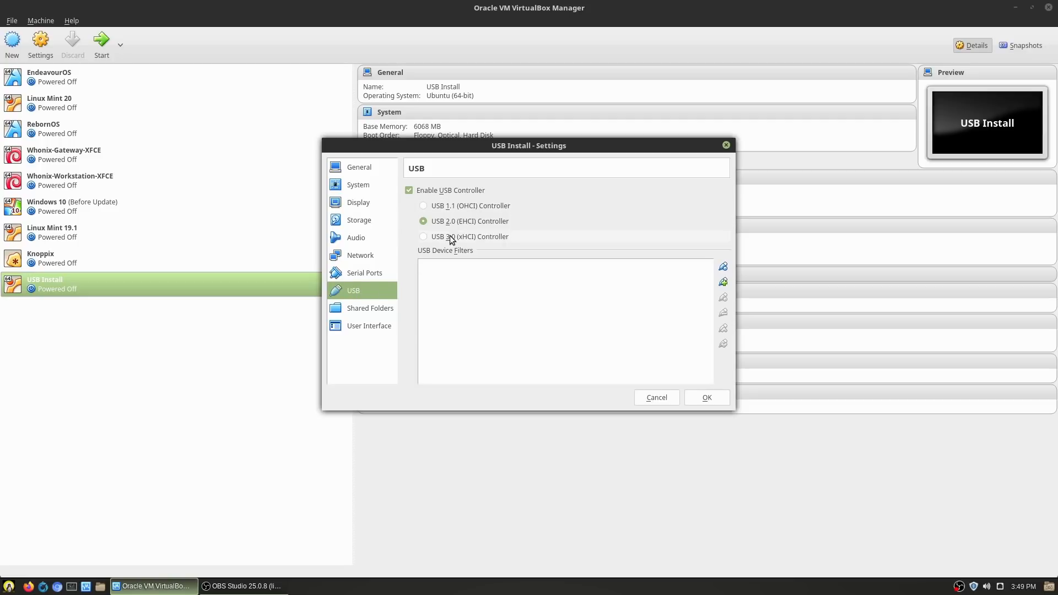
{"action": "left_click", "coordinate": [422, 237]}
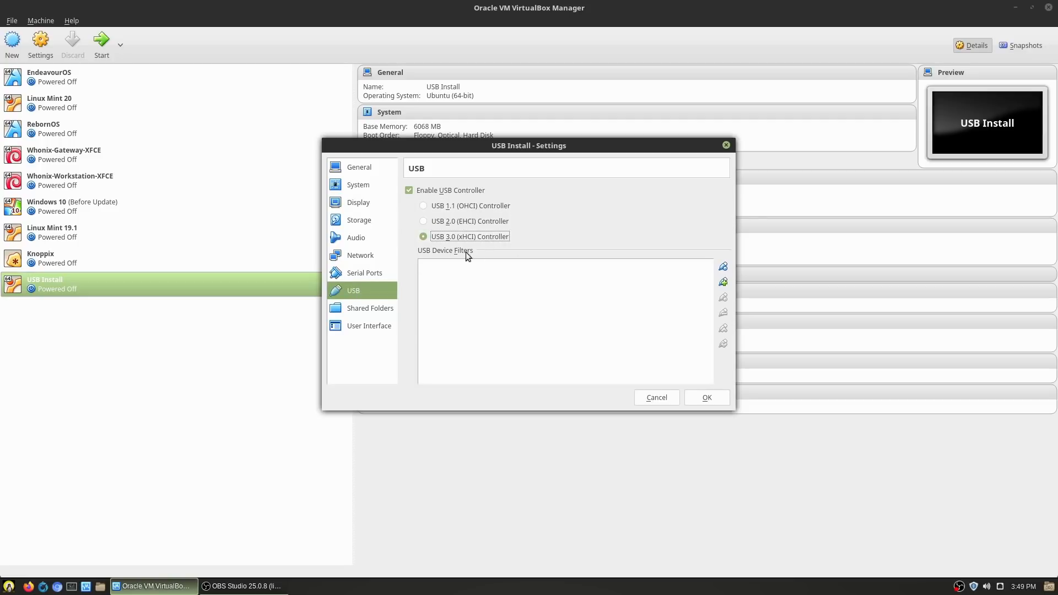
{"action": "mouse_move", "coordinate": [479, 255]}
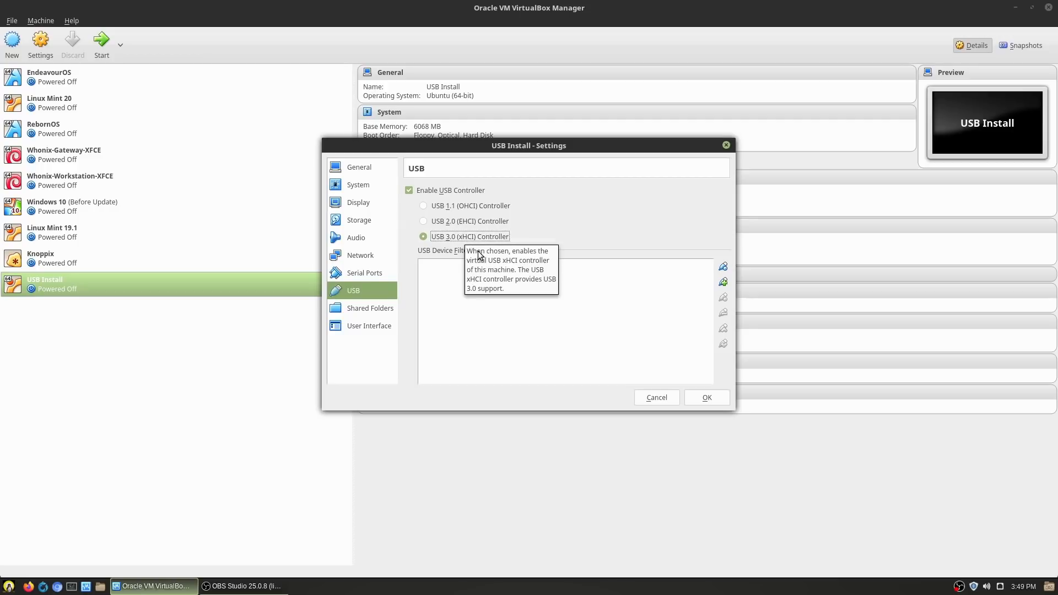
{"action": "mouse_move", "coordinate": [622, 302]}
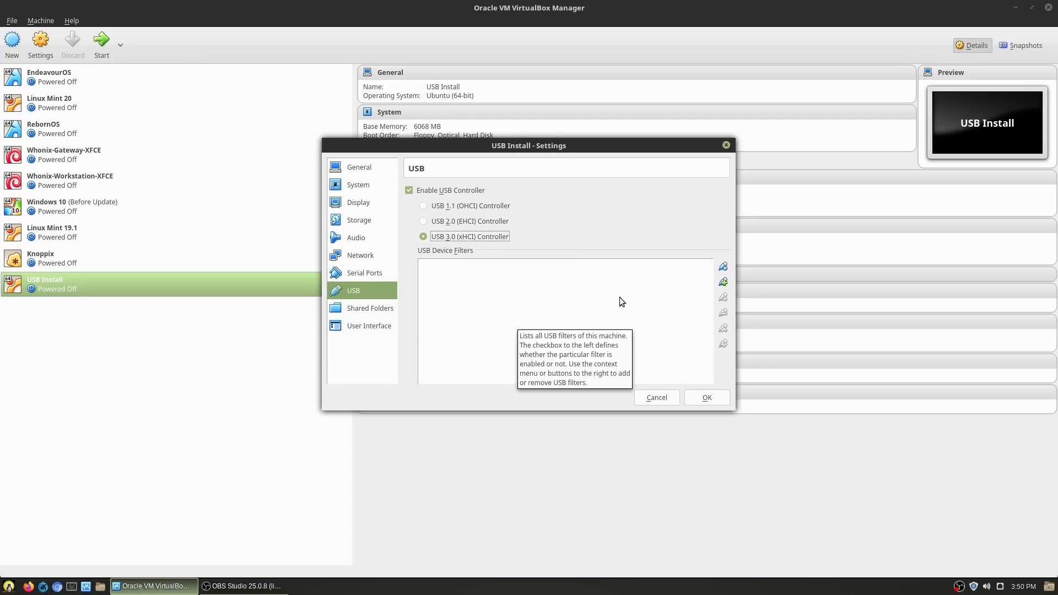
{"action": "mouse_move", "coordinate": [725, 282]}
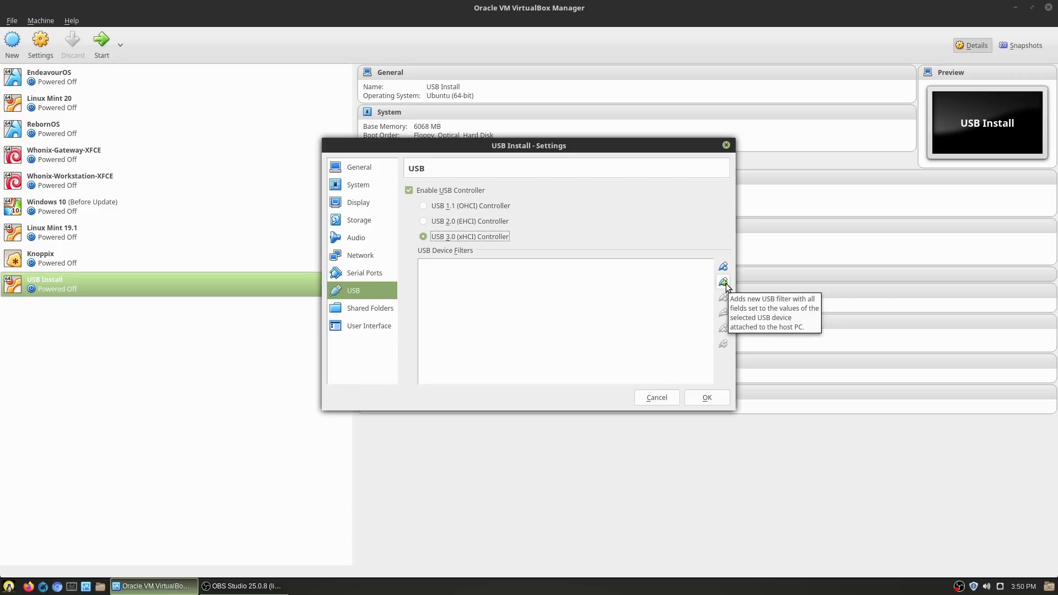
{"action": "left_click", "coordinate": [723, 282]}
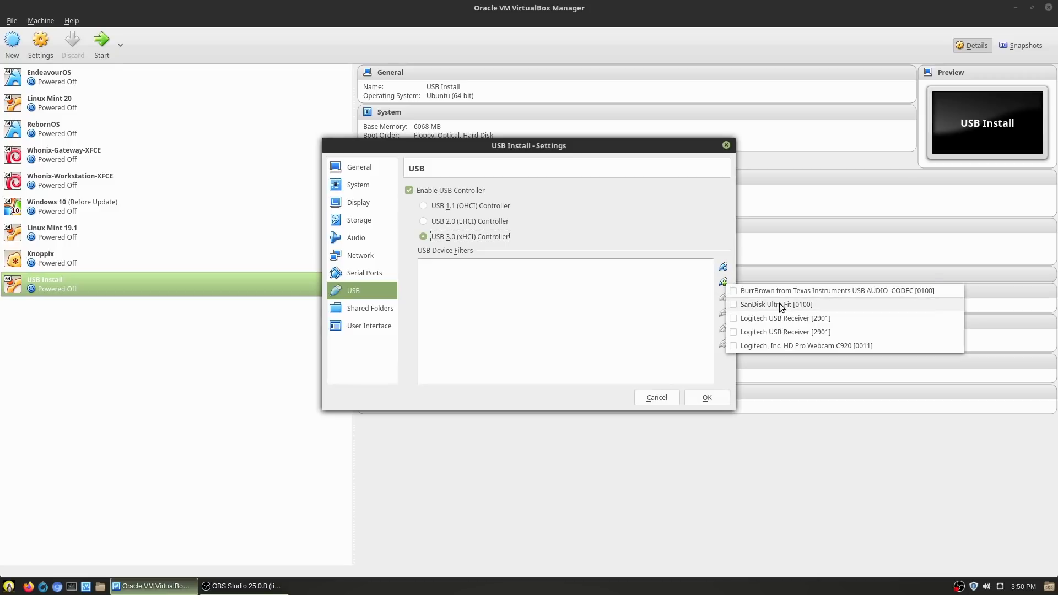
{"action": "left_click", "coordinate": [777, 305]}
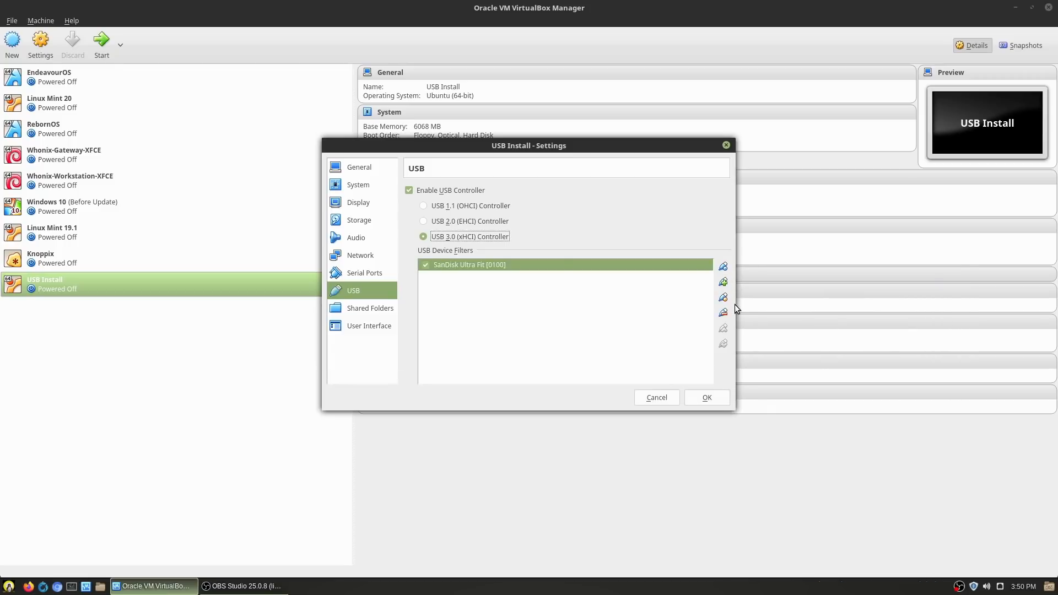
{"action": "mouse_move", "coordinate": [542, 282]}
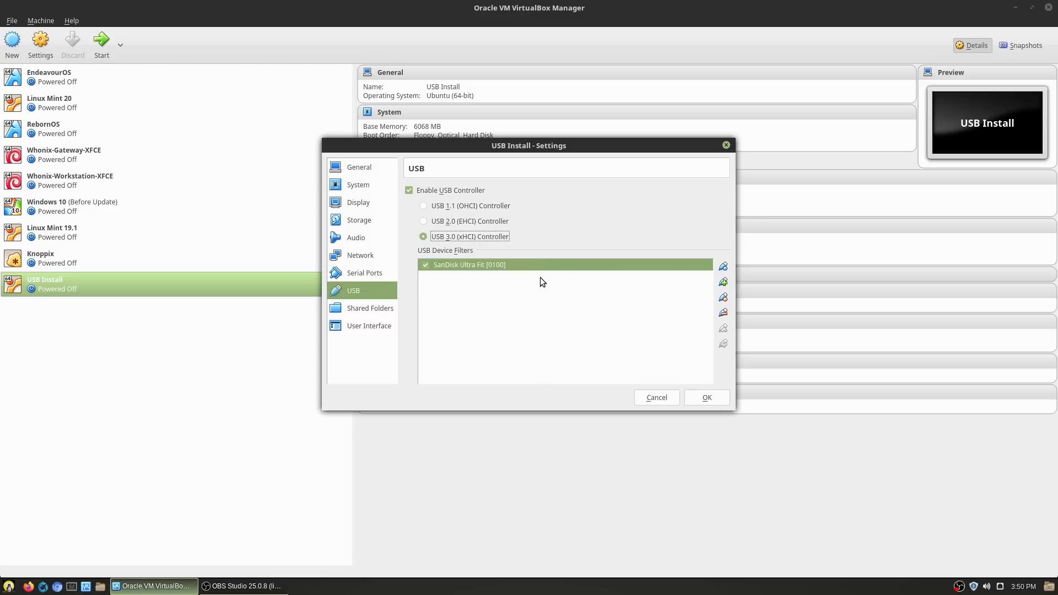
{"action": "mouse_move", "coordinate": [451, 314]}
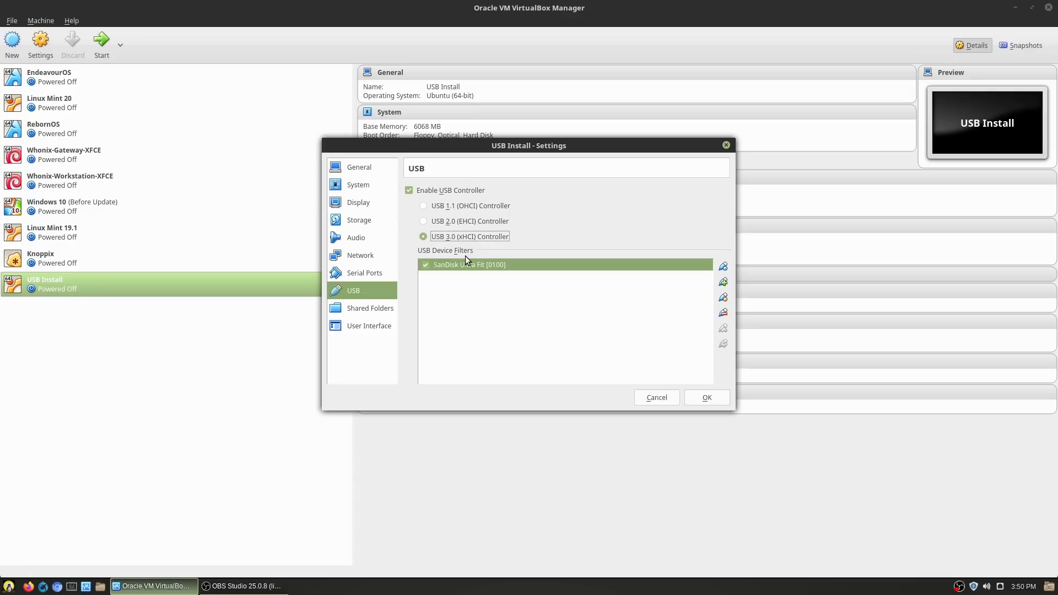
{"action": "mouse_move", "coordinate": [711, 399]}
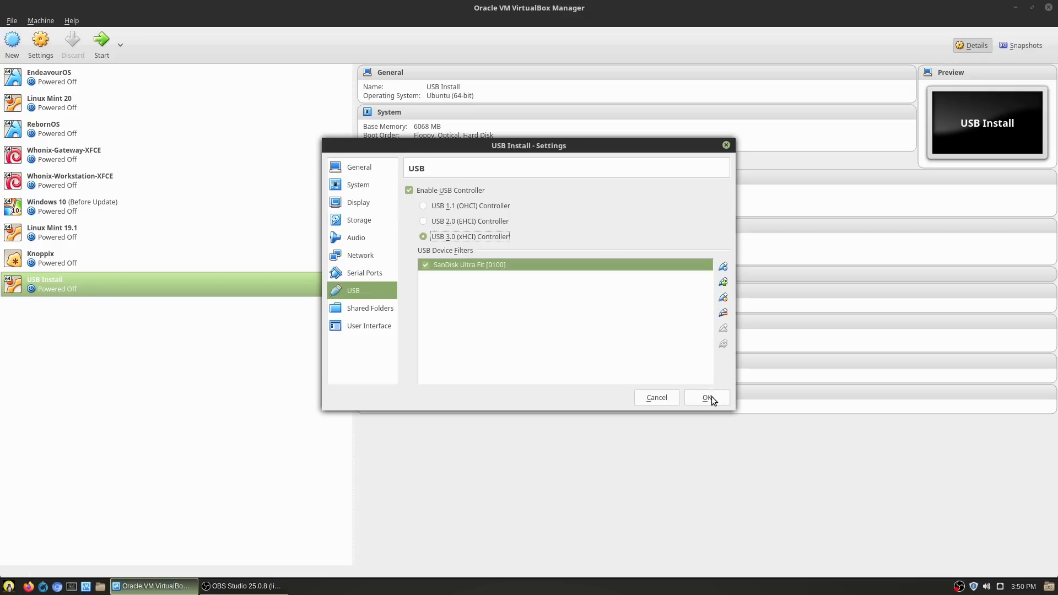
{"action": "left_click", "coordinate": [706, 398]}
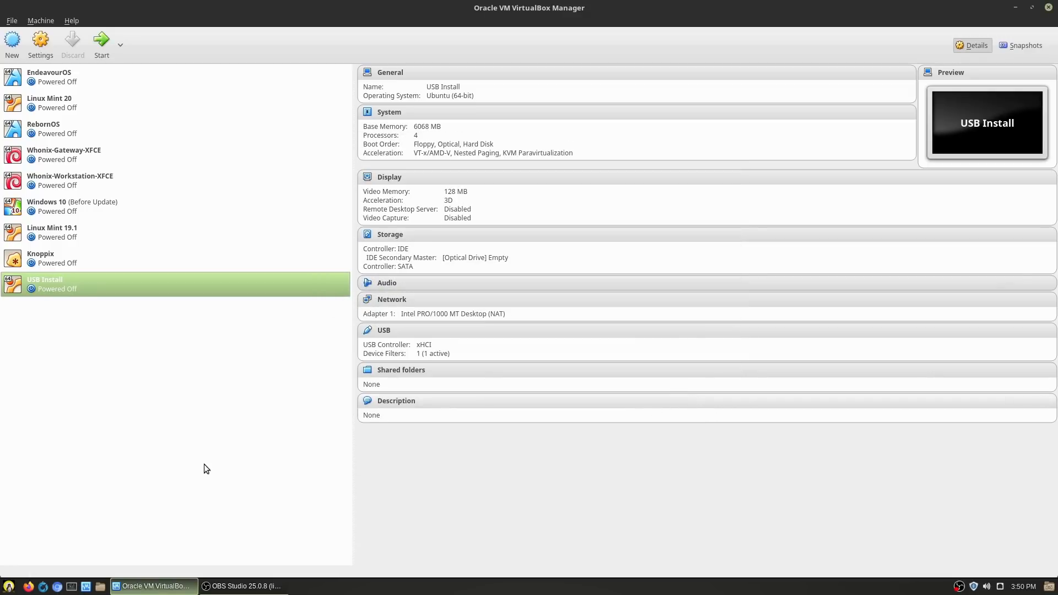
{"action": "mouse_move", "coordinate": [498, 254]}
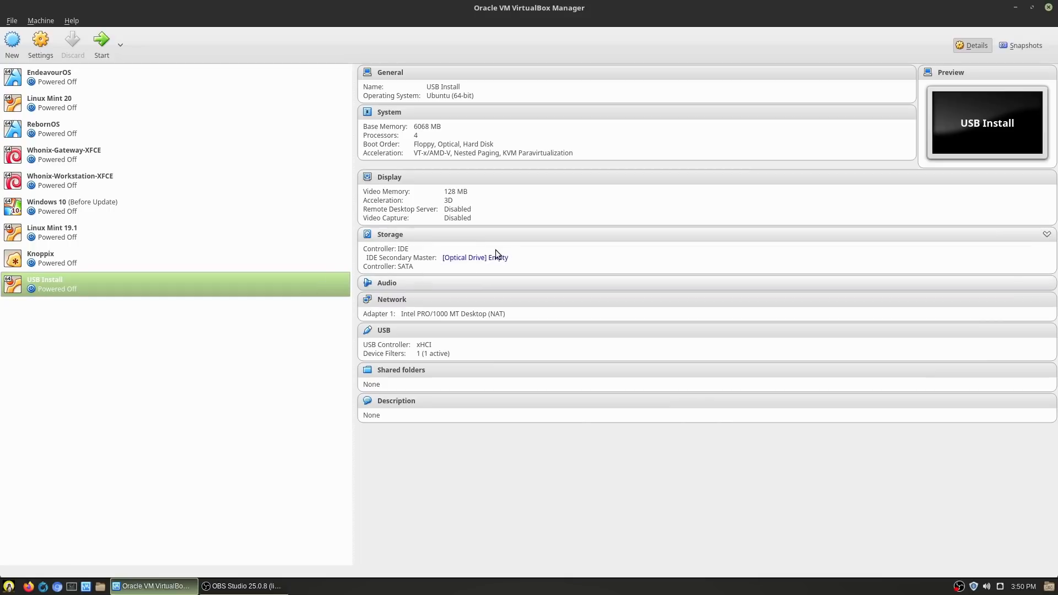
- Load linuxmint-19.3-cinnamon-64bit.iso from Downloads into the empty optical drive
{"action": "left_click", "coordinate": [474, 258]}
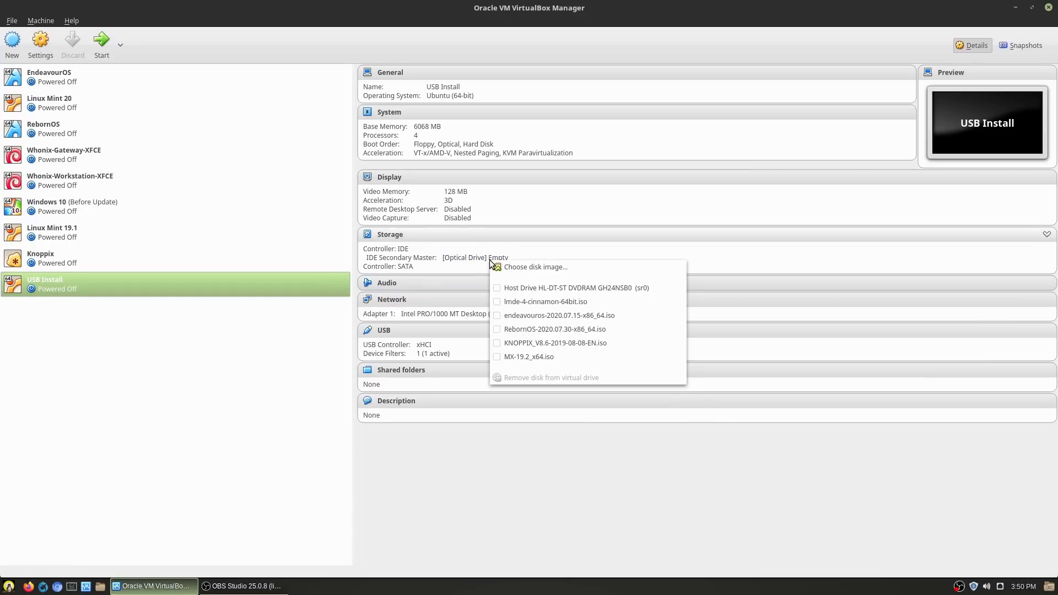
{"action": "left_click", "coordinate": [536, 267]}
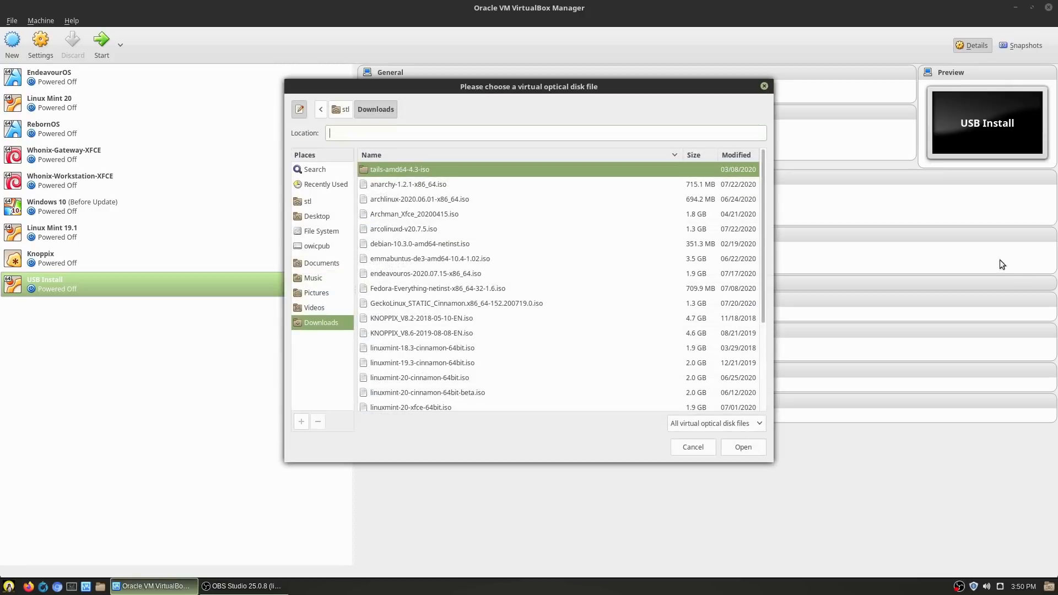
{"action": "scroll", "scroll_direction": "down", "scroll_amount": 3}
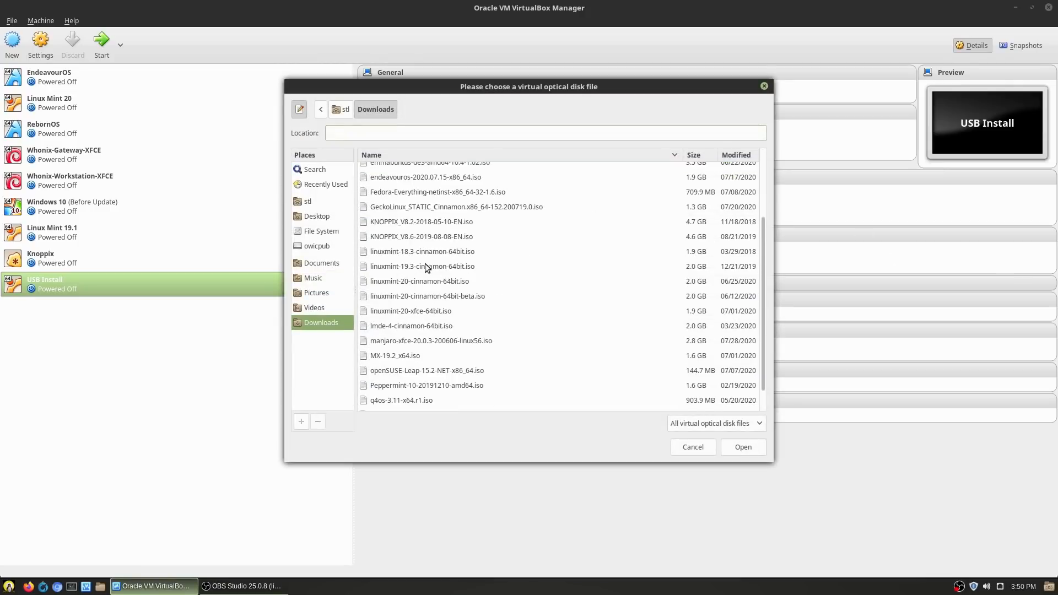
{"action": "left_click", "coordinate": [423, 266]}
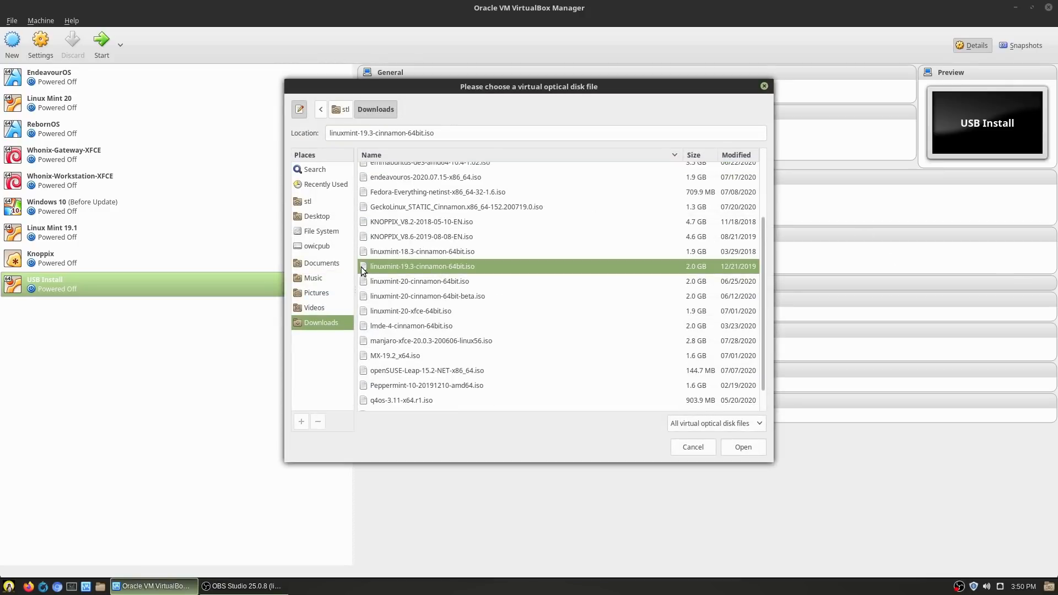
{"action": "mouse_move", "coordinate": [443, 297]}
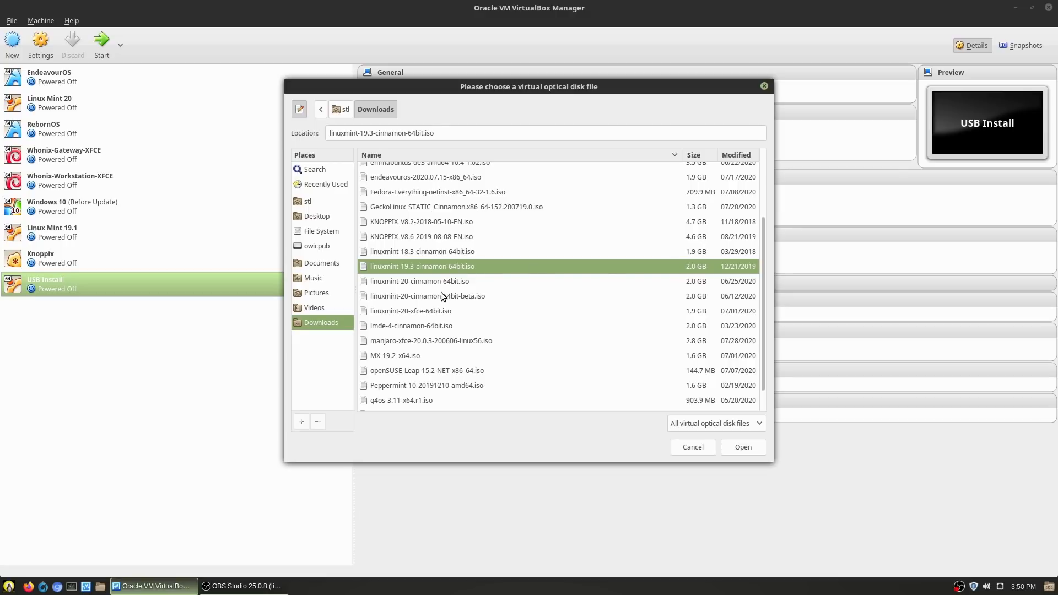
{"action": "mouse_move", "coordinate": [742, 448]}
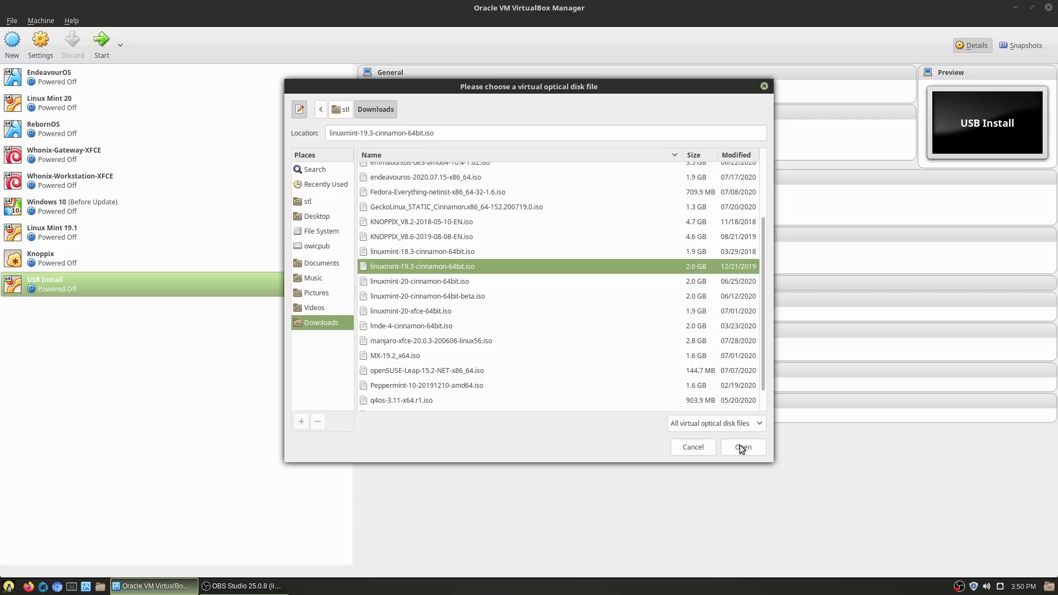
{"action": "mouse_move", "coordinate": [428, 328]}
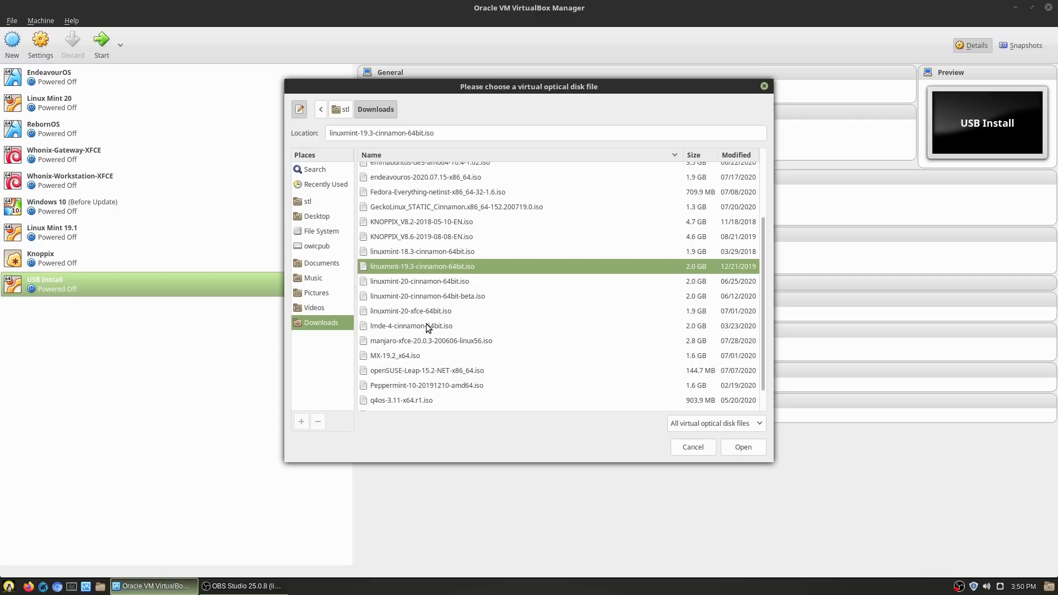
{"action": "mouse_move", "coordinate": [433, 323]}
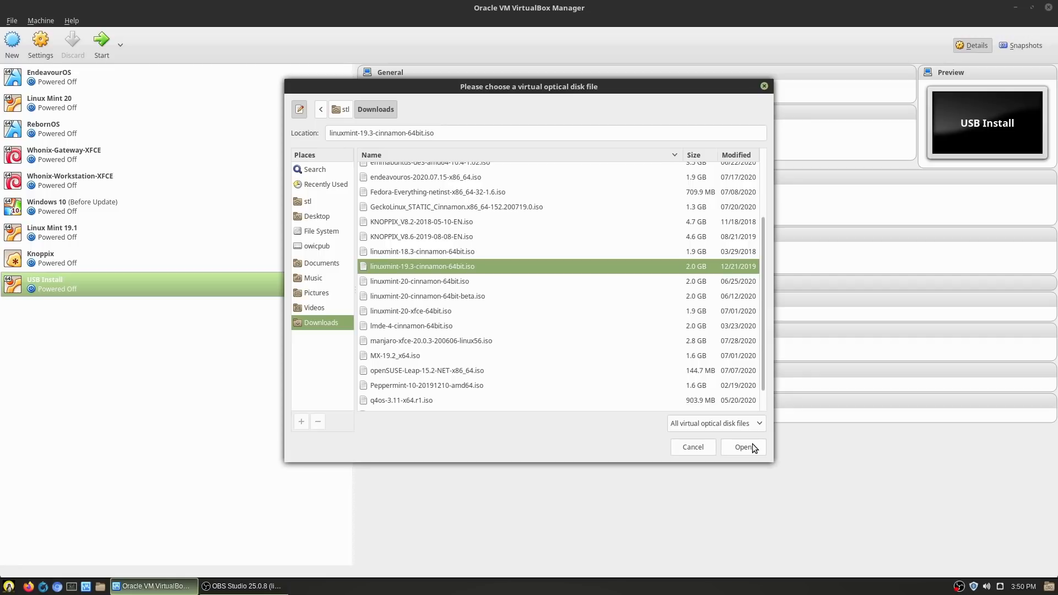
{"action": "left_click", "coordinate": [744, 447]}
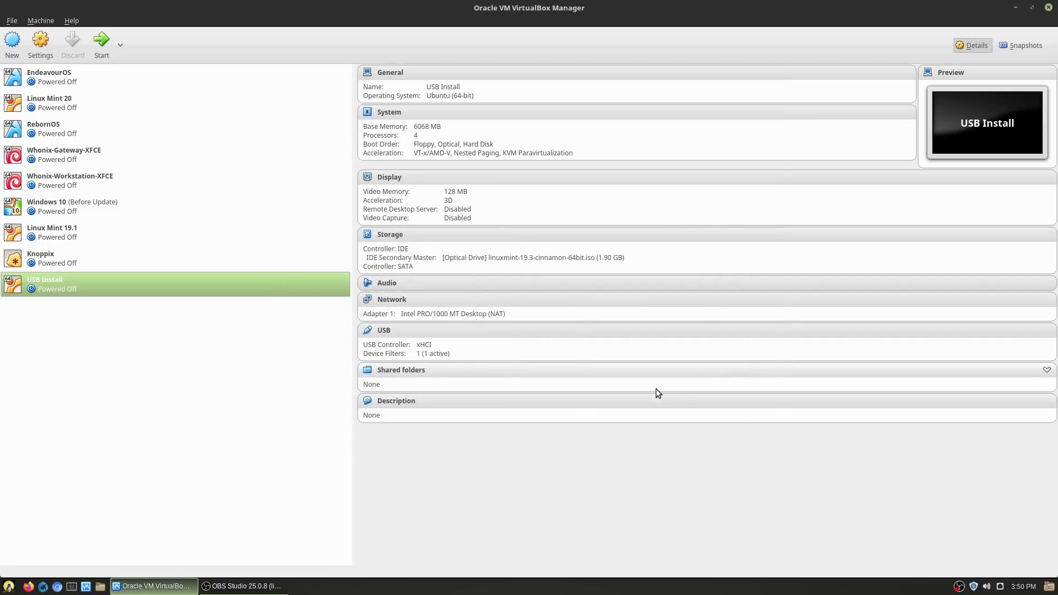
{"action": "mouse_move", "coordinate": [624, 391]}
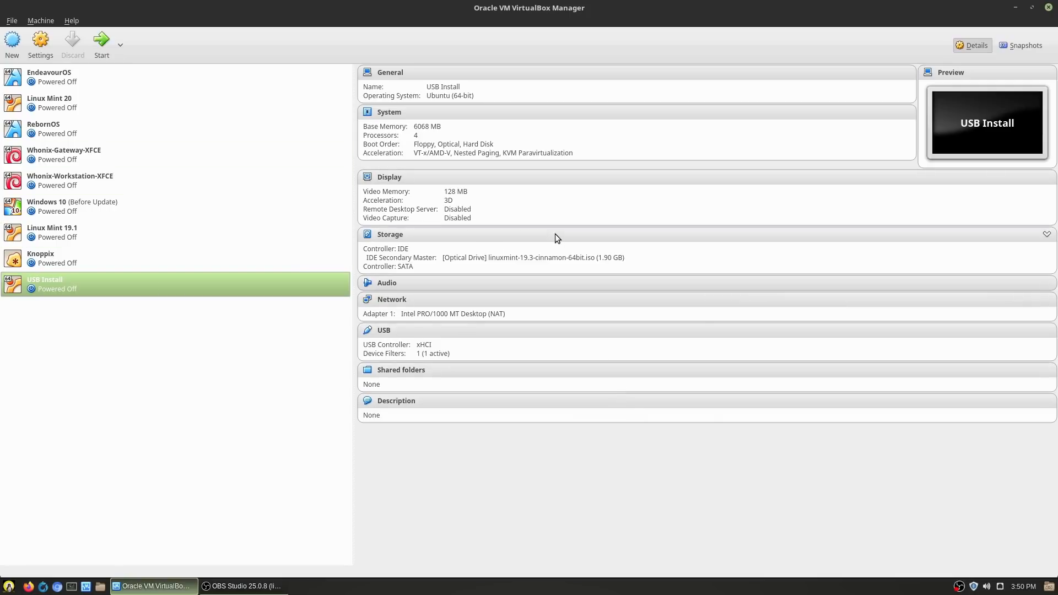
- Start the USB Install machine to boot the Linux Mint live desktop
{"action": "left_click", "coordinate": [102, 39]}
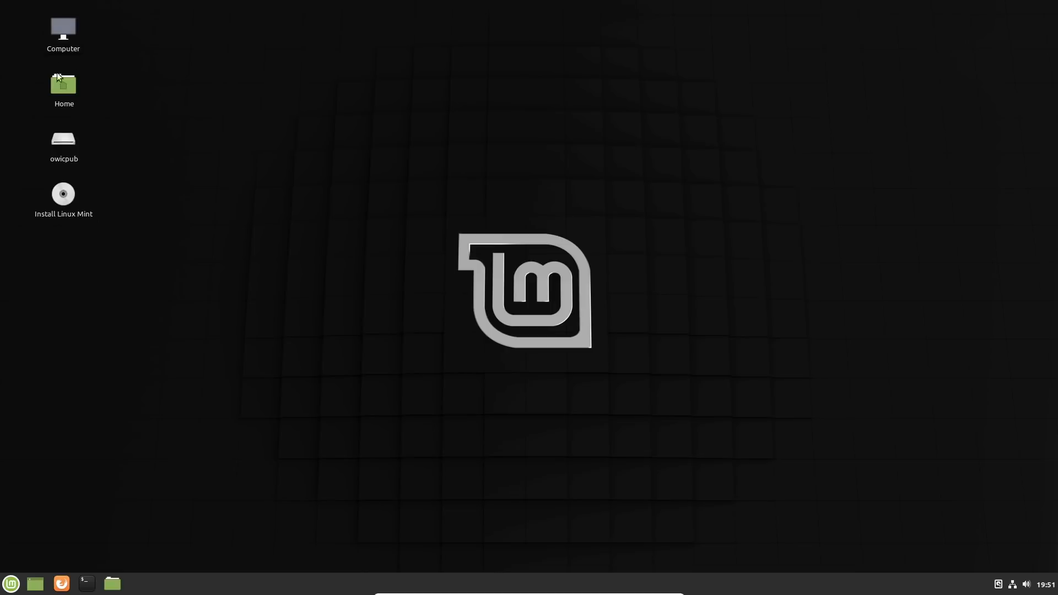
{"action": "mouse_move", "coordinate": [70, 144]}
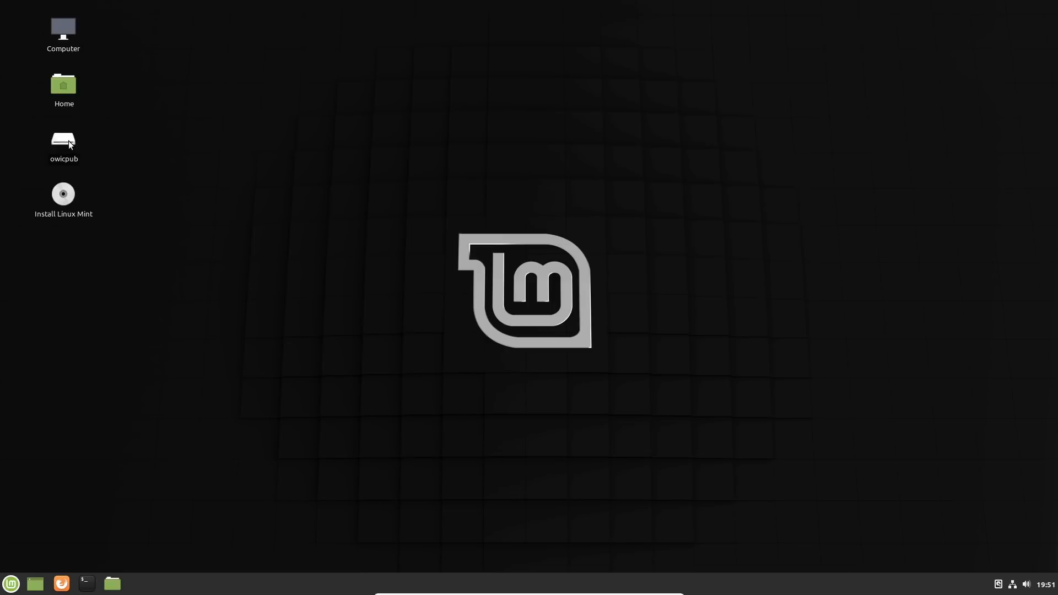
{"action": "mouse_move", "coordinate": [70, 137]}
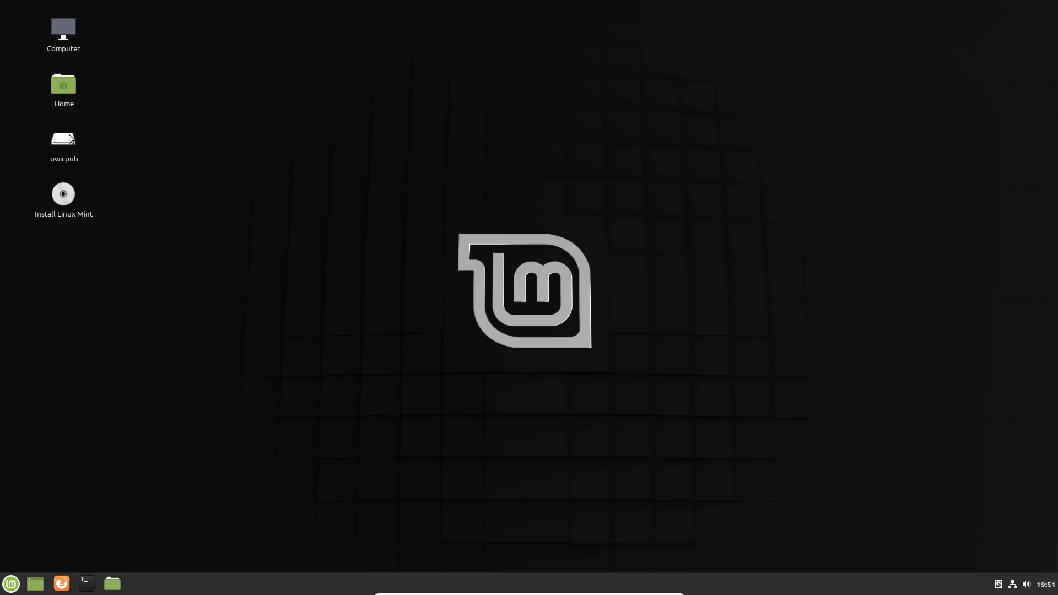
{"action": "mouse_move", "coordinate": [147, 210]}
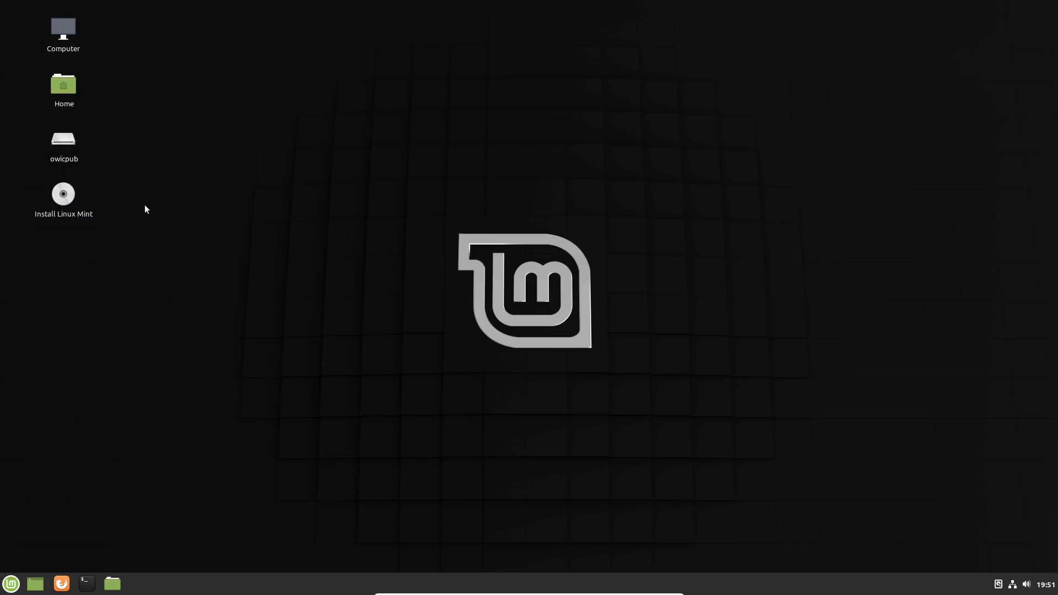
{"action": "mouse_move", "coordinate": [56, 206]}
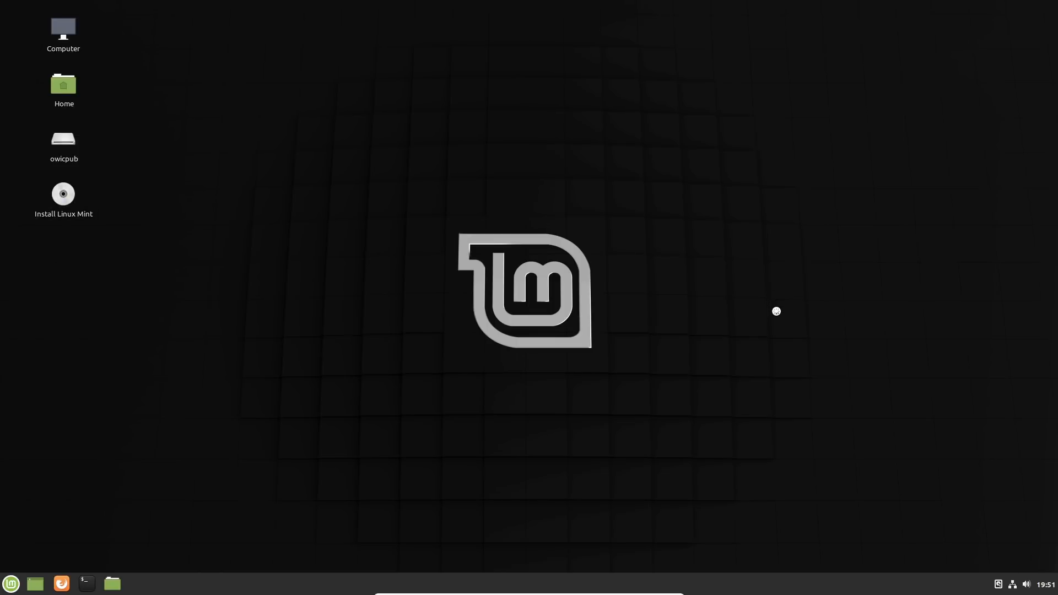
- Launch the installer, accept English and the English (US) keyboard, and include third-party software
{"action": "double_click", "coordinate": [64, 194]}
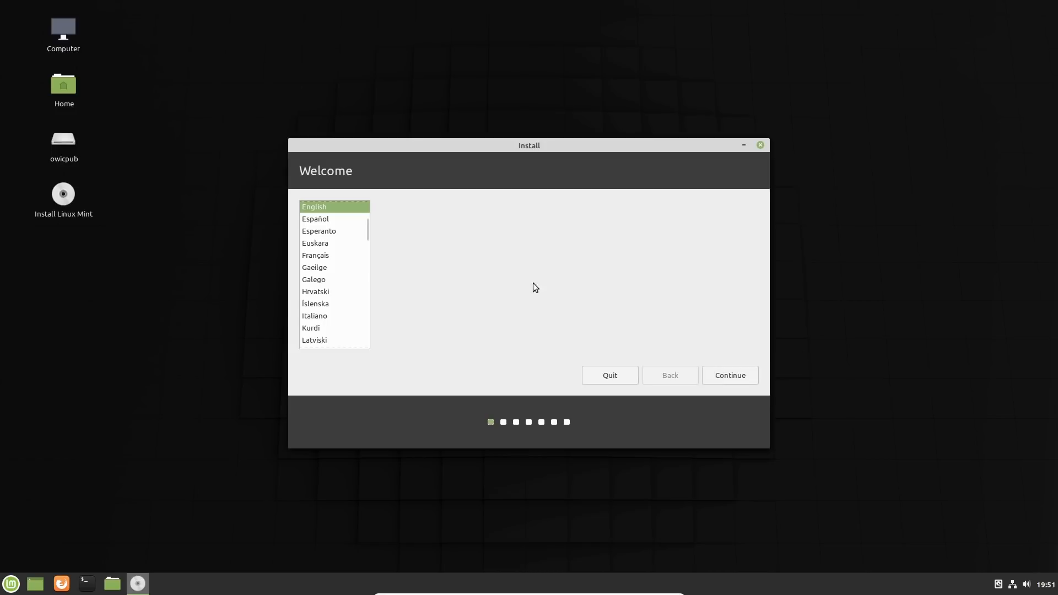
{"action": "mouse_move", "coordinate": [604, 319]}
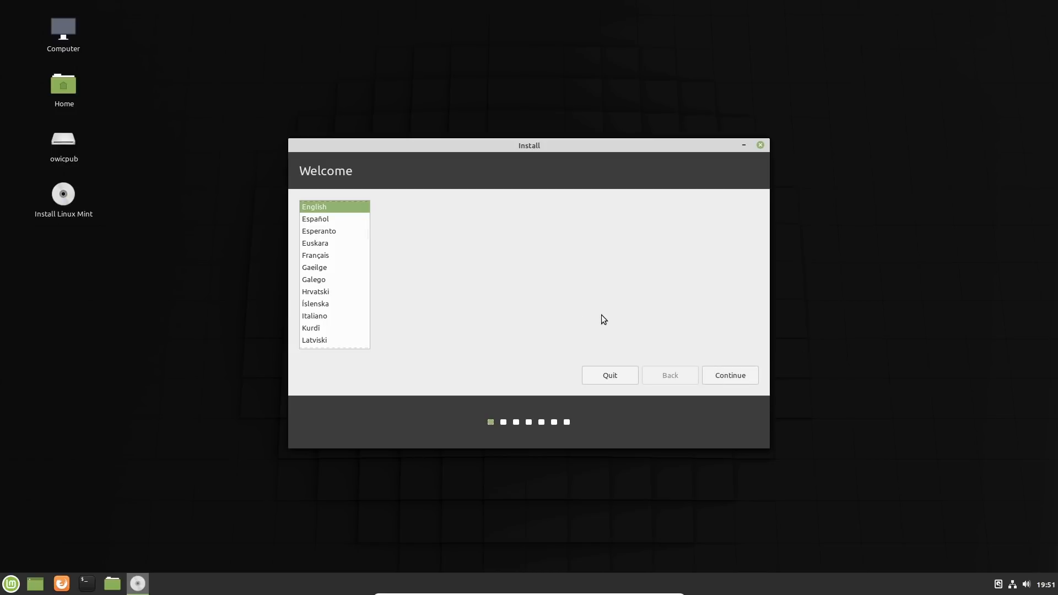
{"action": "mouse_move", "coordinate": [407, 281]}
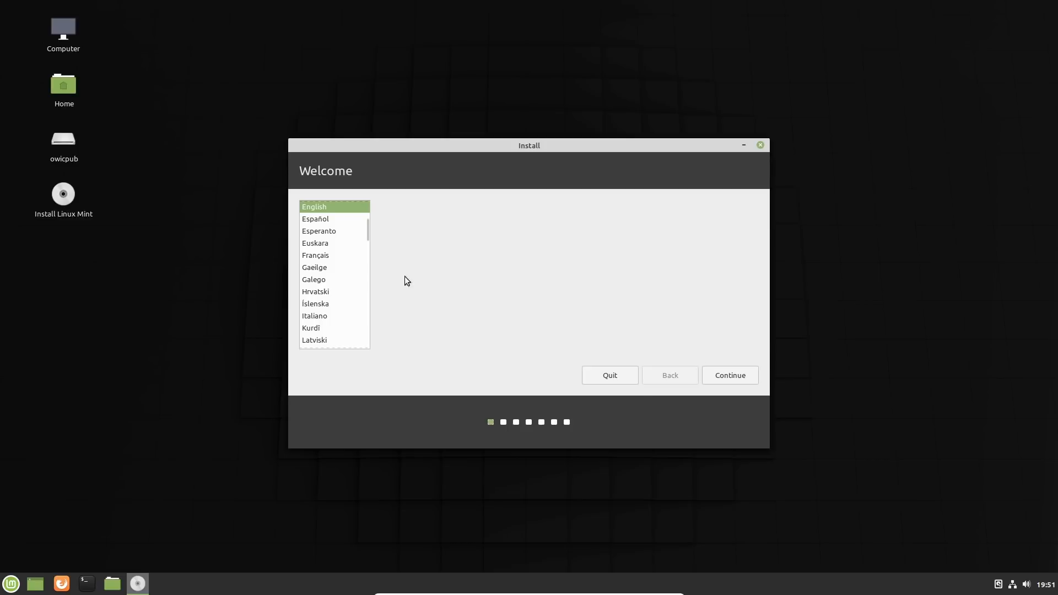
{"action": "left_click", "coordinate": [731, 375]}
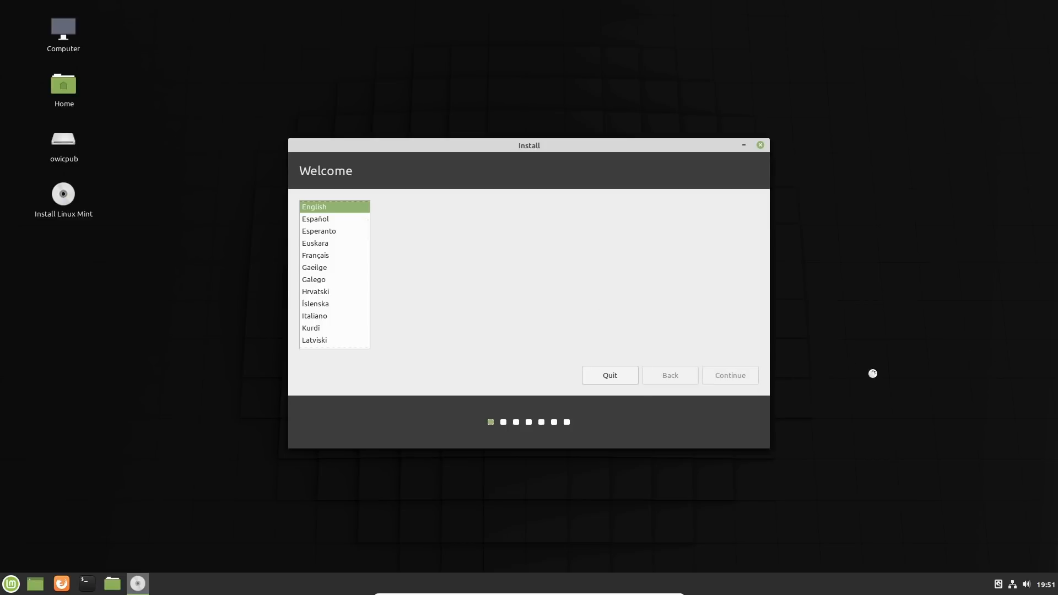
{"action": "left_click", "coordinate": [730, 376]}
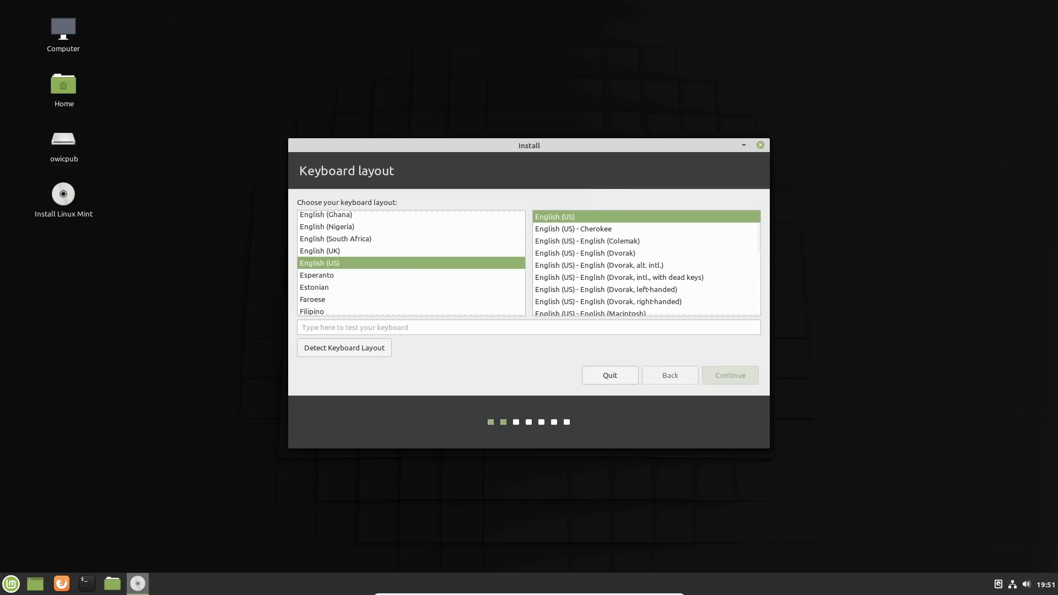
{"action": "left_click", "coordinate": [730, 376]}
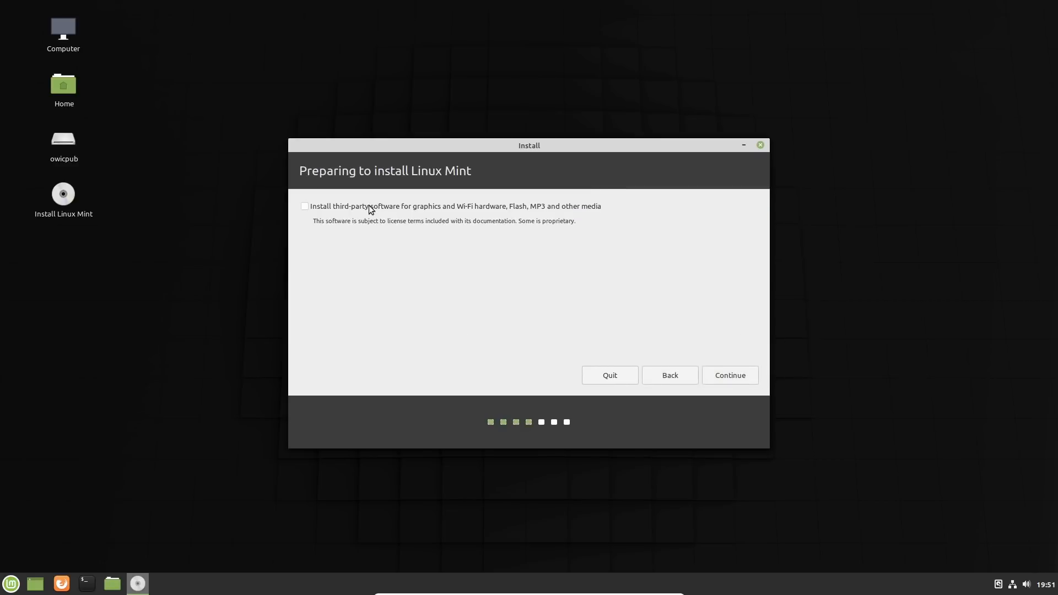
{"action": "left_click", "coordinate": [305, 206]}
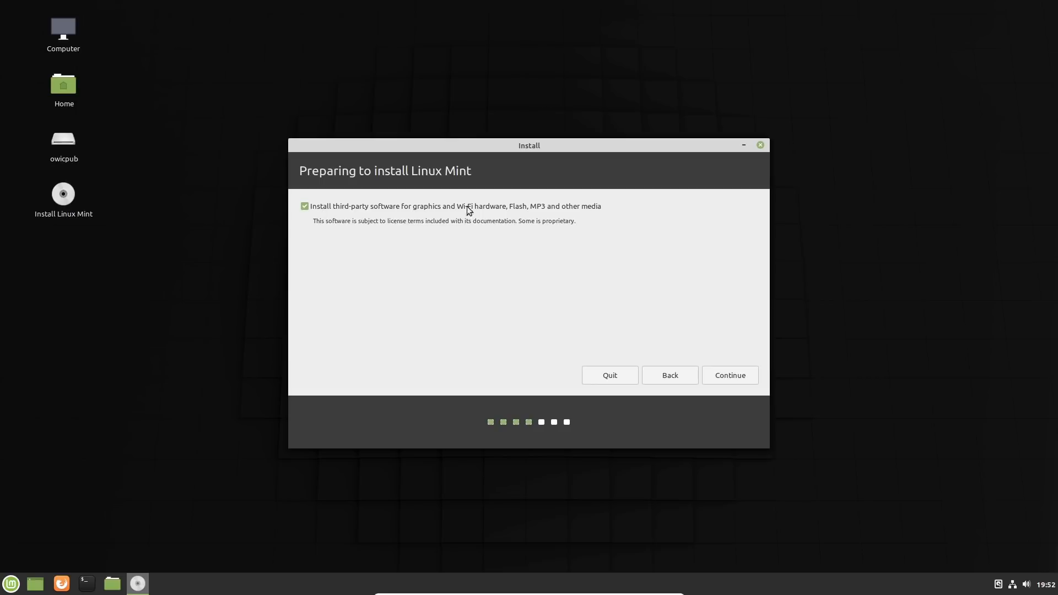
{"action": "mouse_move", "coordinate": [670, 308]}
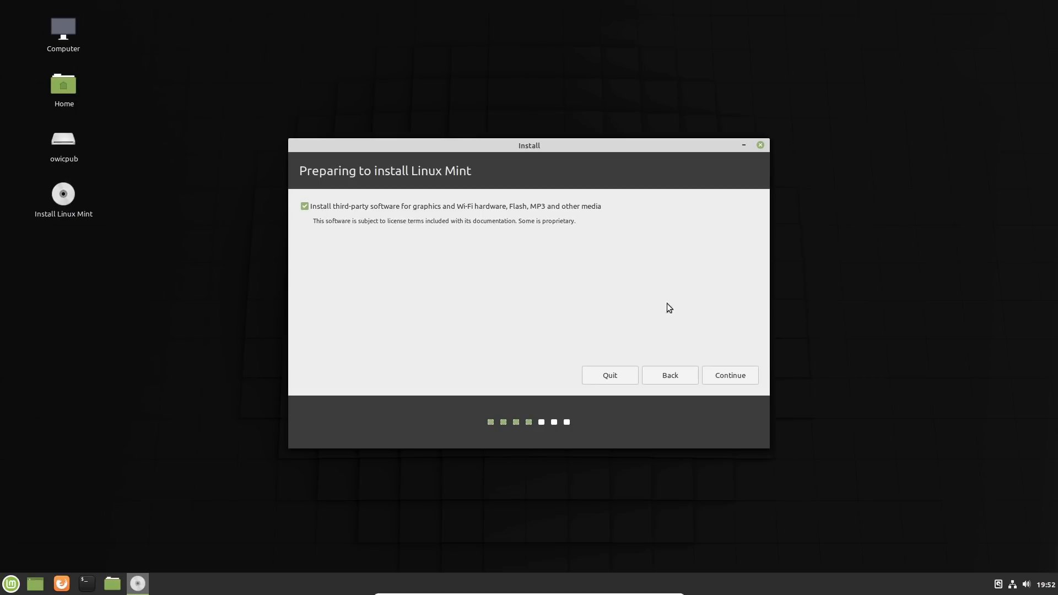
- Approve unmounting the /dev/sda partitions and proceed to the installation type
{"action": "left_click", "coordinate": [730, 375]}
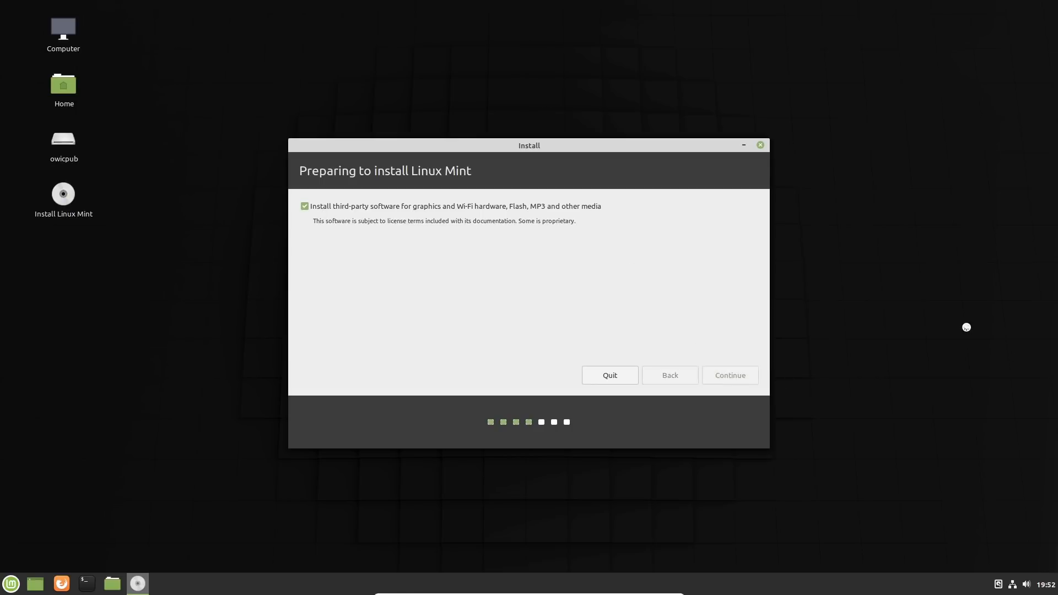
{"action": "mouse_move", "coordinate": [929, 325]}
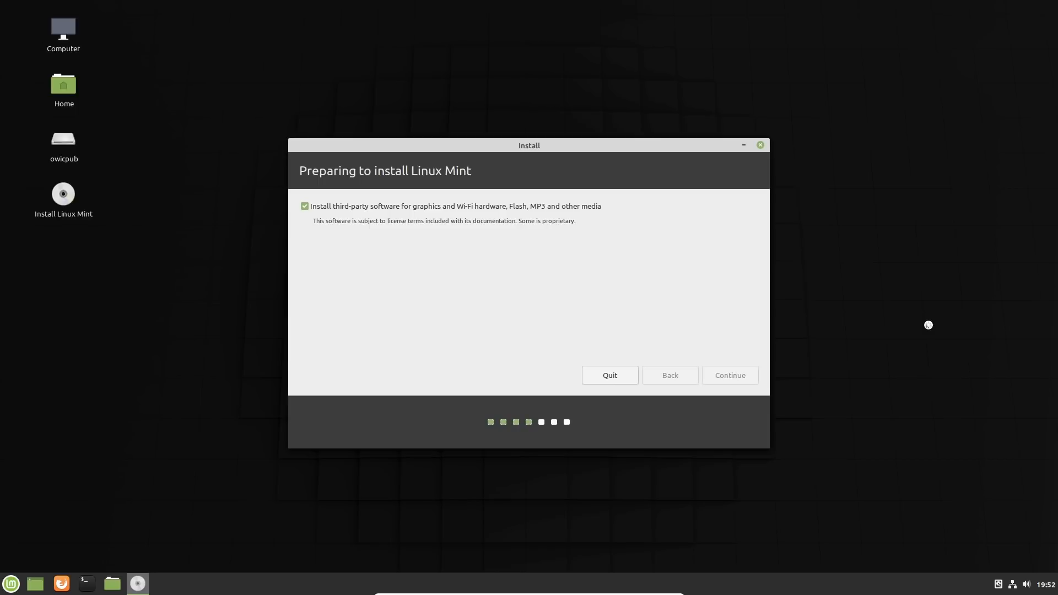
{"action": "mouse_move", "coordinate": [667, 318]}
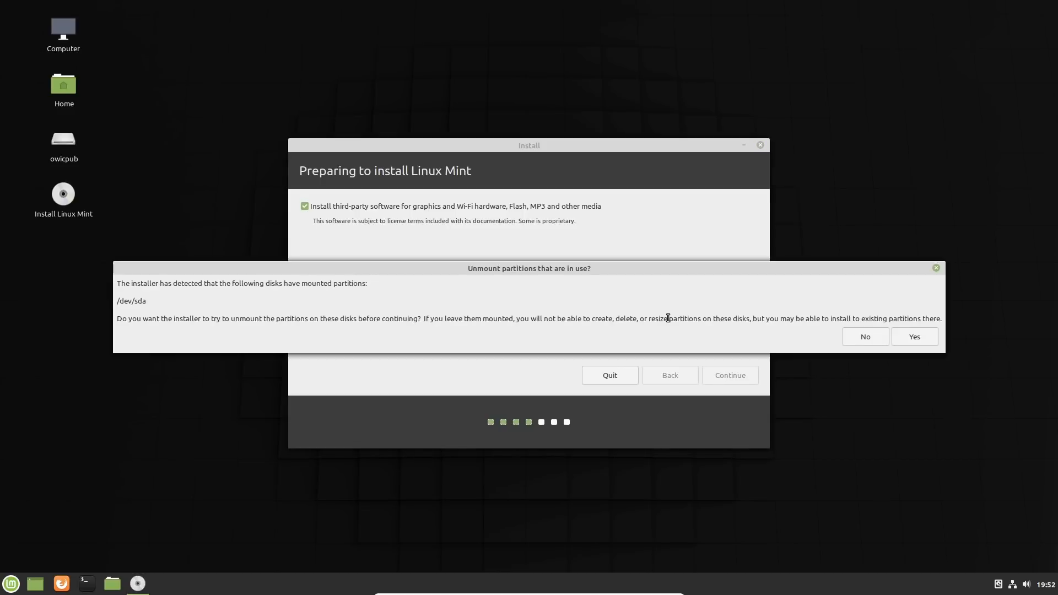
{"action": "mouse_move", "coordinate": [404, 308]}
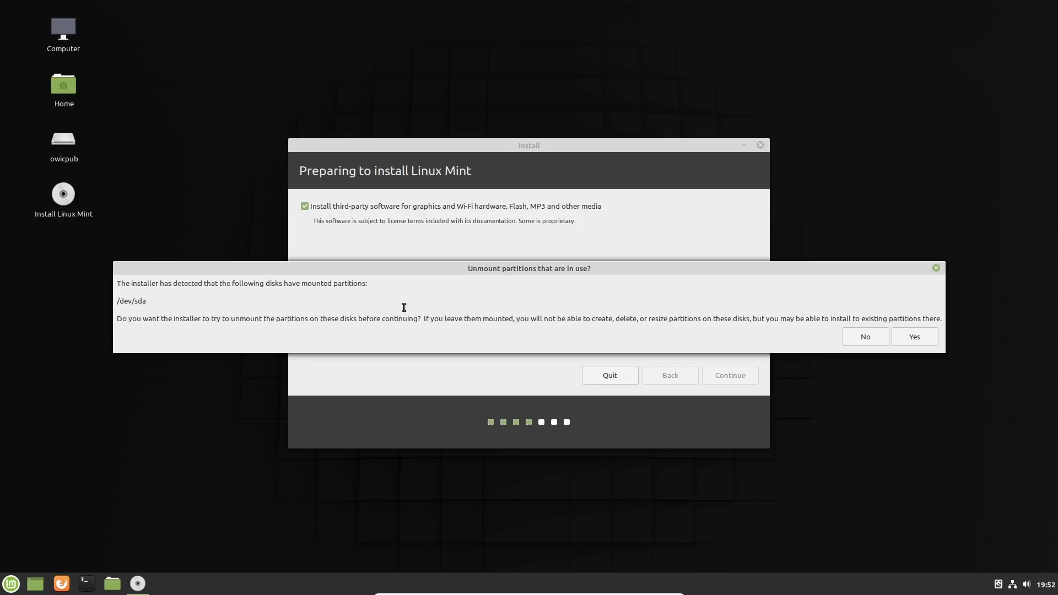
{"action": "mouse_move", "coordinate": [168, 340]}
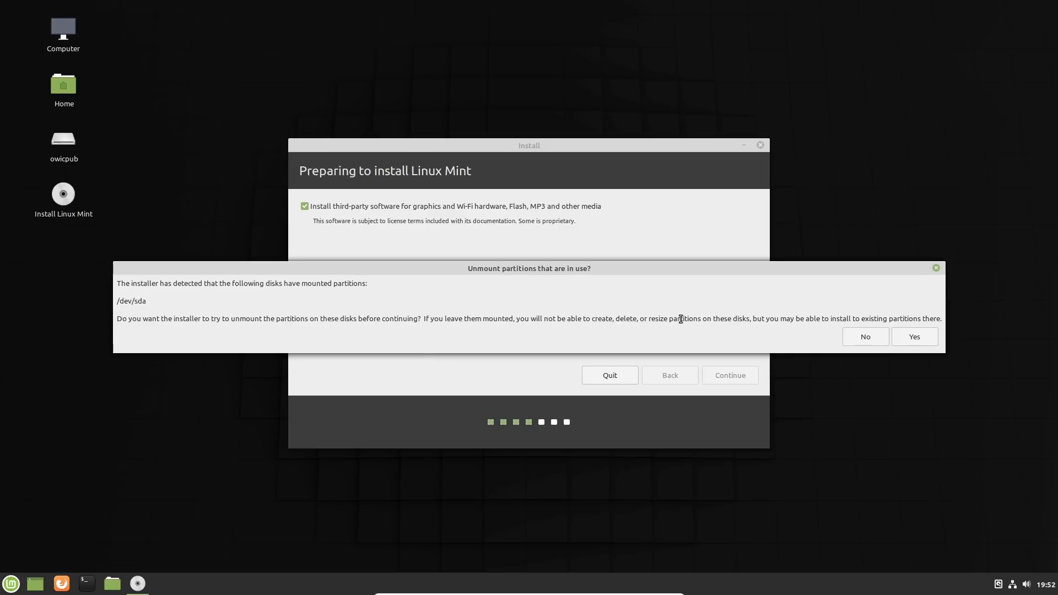
{"action": "mouse_move", "coordinate": [915, 337]}
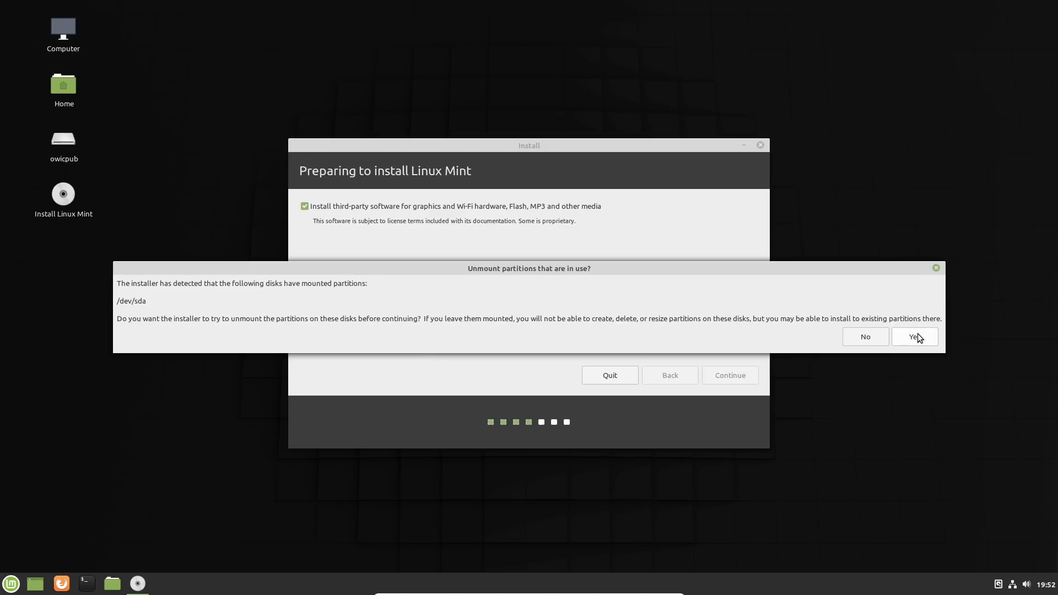
{"action": "left_click", "coordinate": [915, 337]}
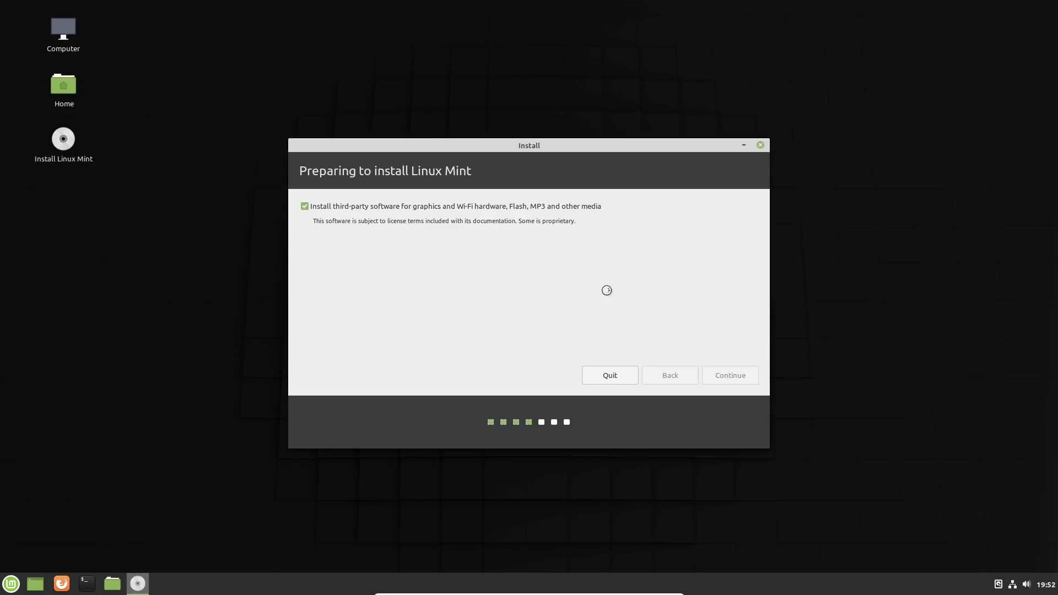
{"action": "mouse_move", "coordinate": [6, 132]}
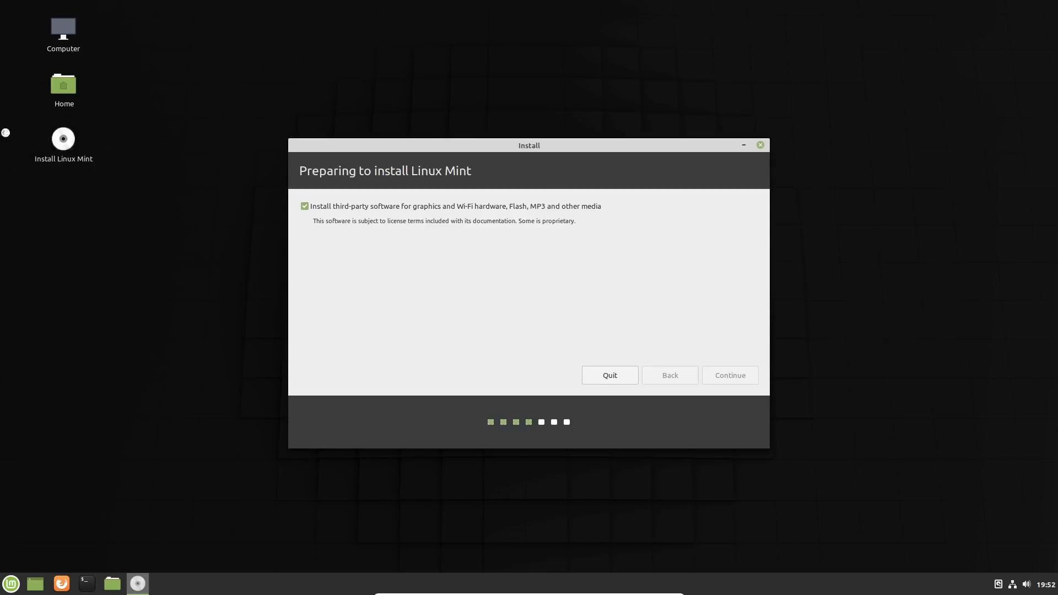
{"action": "left_click", "coordinate": [730, 376]}
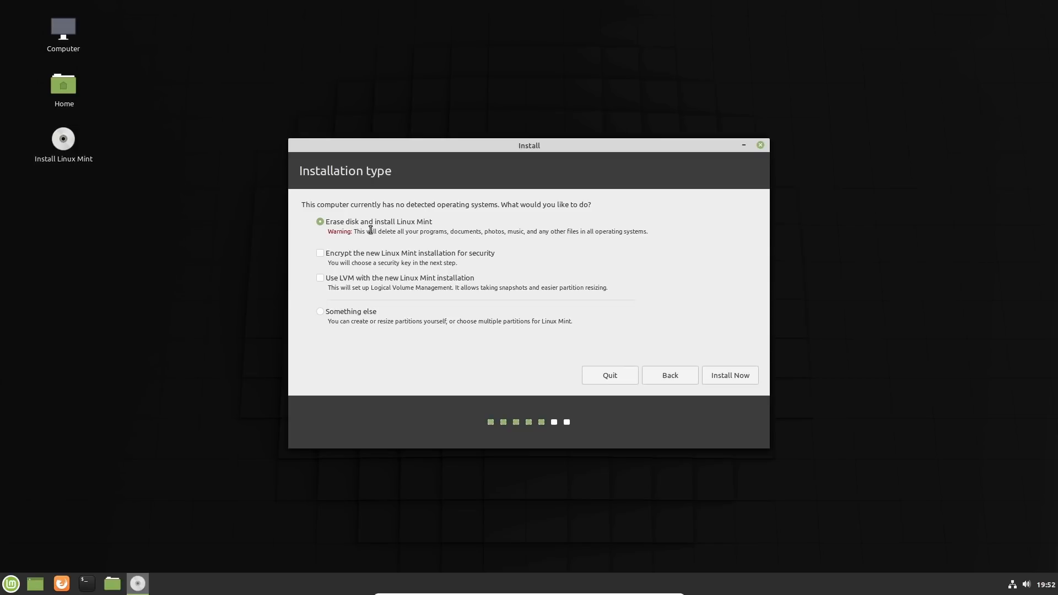
{"action": "mouse_move", "coordinate": [387, 283]}
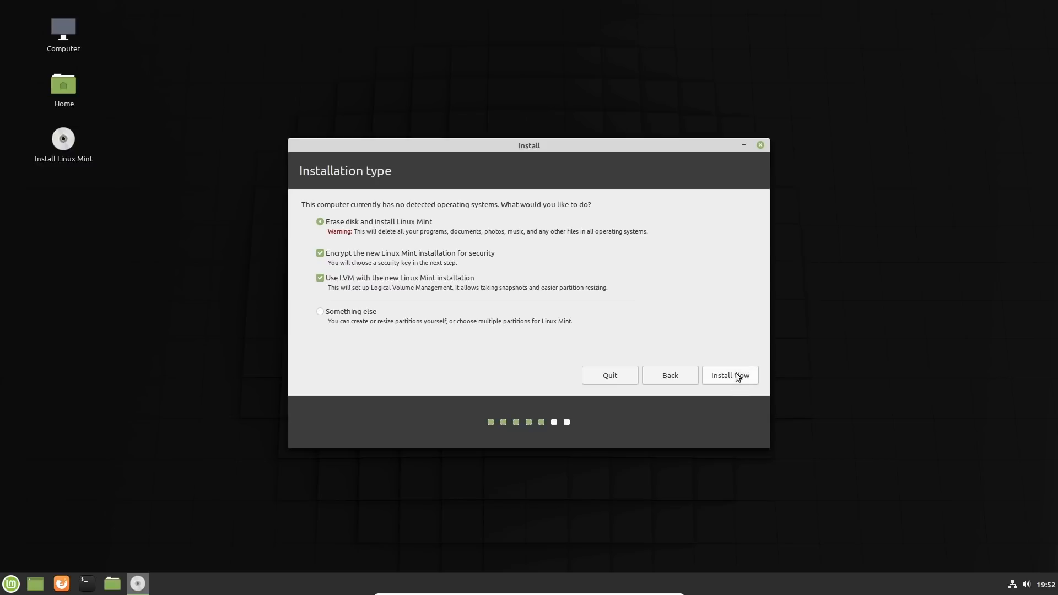
- Begin the encrypted LVM erase-disk installation with Install Now
{"action": "left_click", "coordinate": [731, 375]}
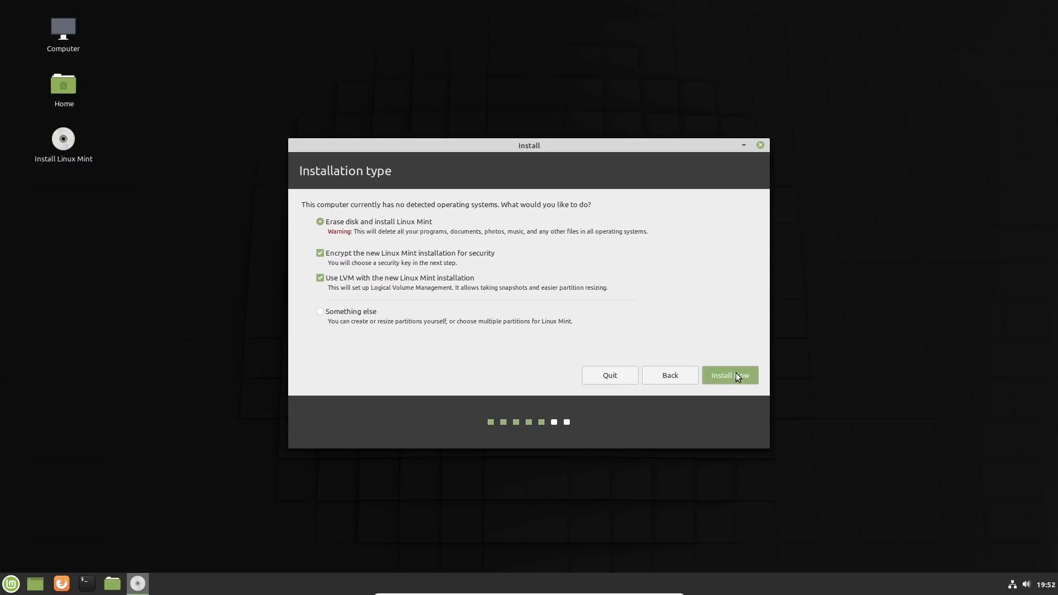
- Set the encryption security key, start installing, and confirm writing changes to disk
{"action": "left_click", "coordinate": [729, 375]}
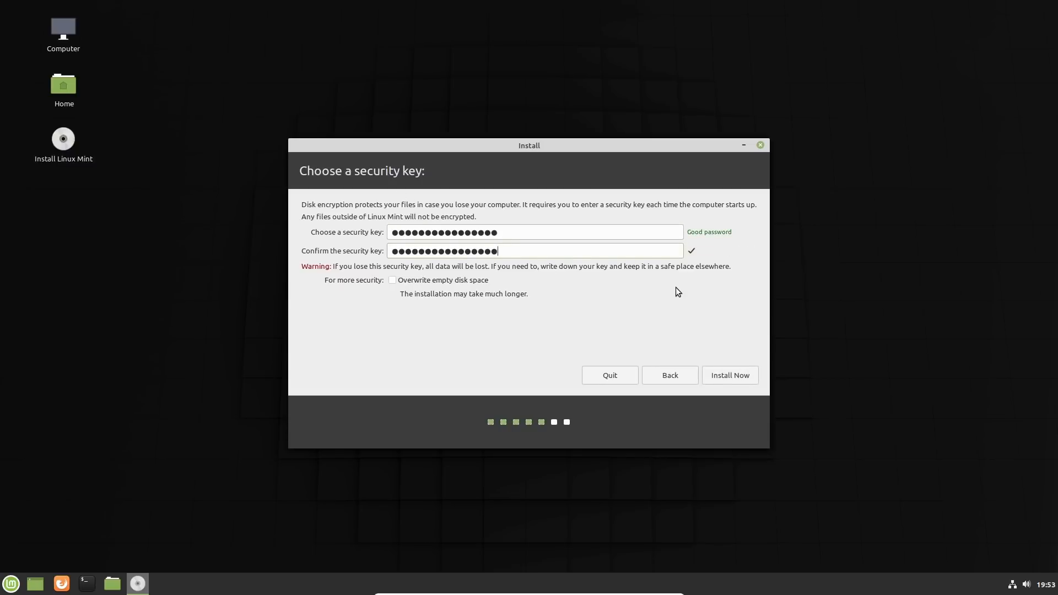
{"action": "mouse_move", "coordinate": [695, 351]}
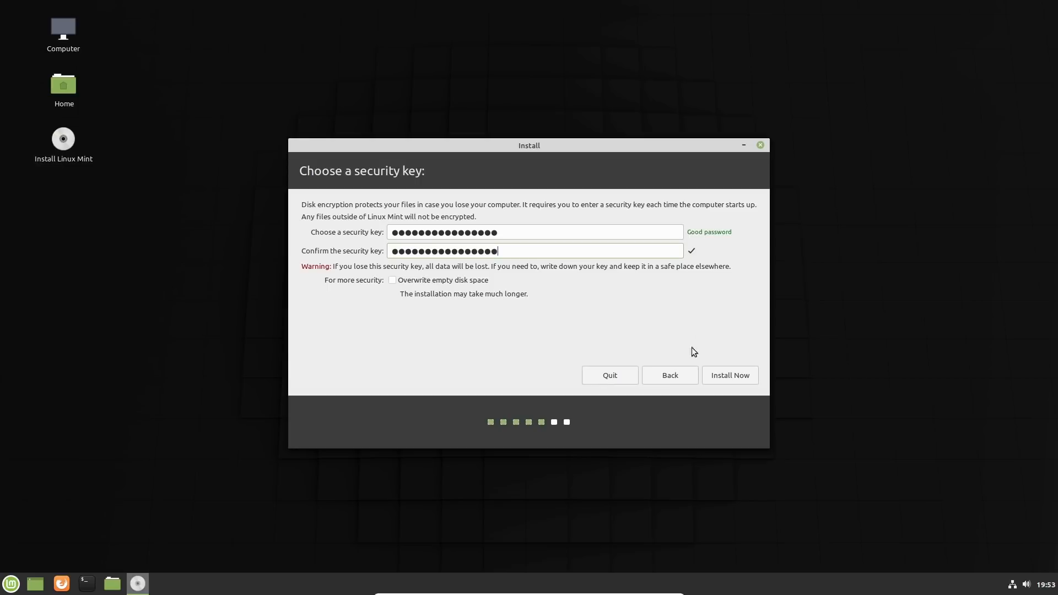
{"action": "mouse_move", "coordinate": [727, 362]}
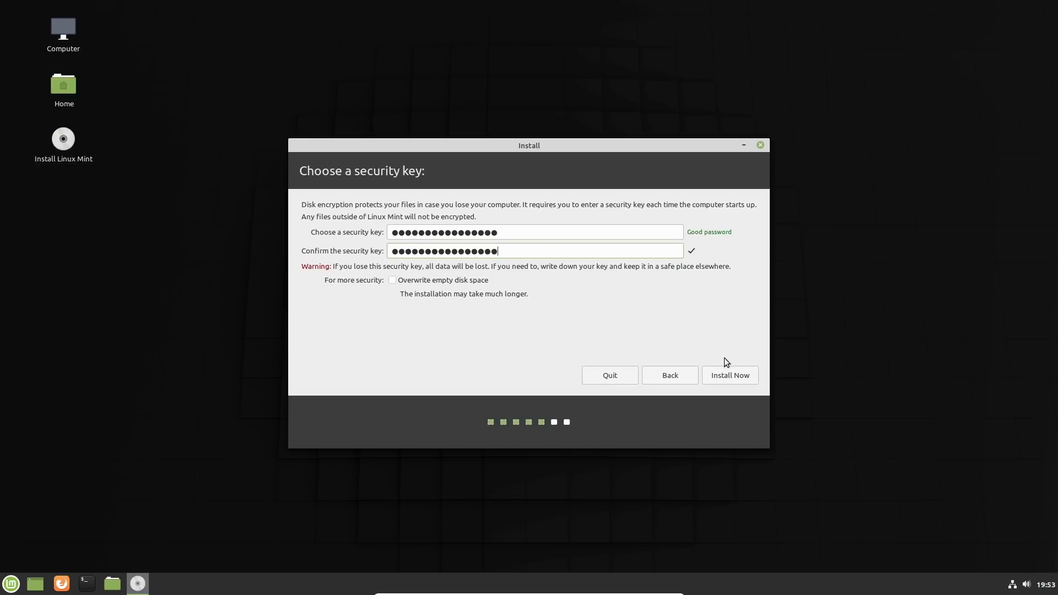
{"action": "mouse_move", "coordinate": [751, 307]}
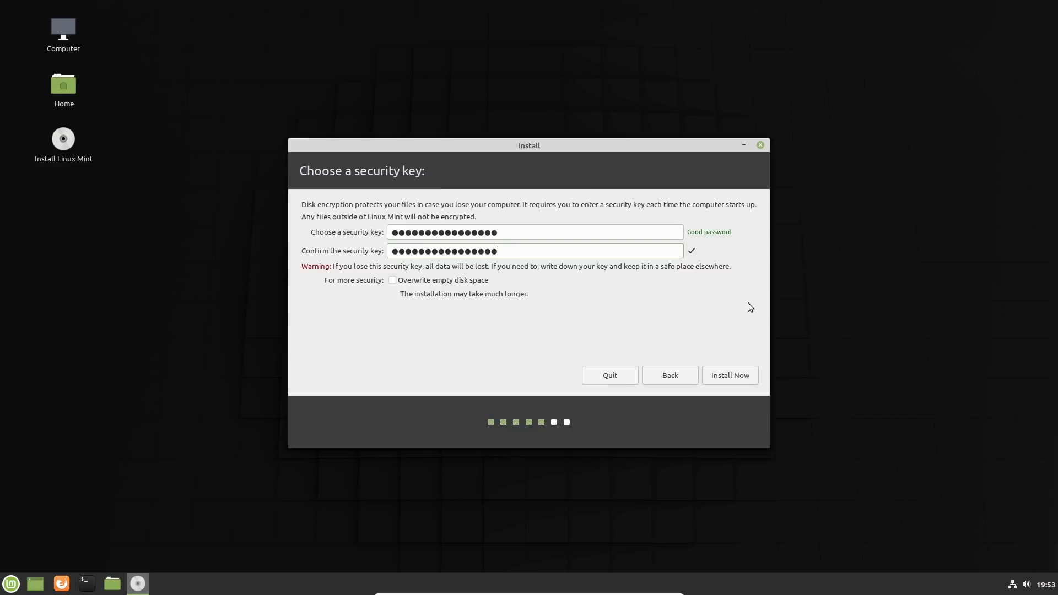
{"action": "left_click", "coordinate": [731, 375]}
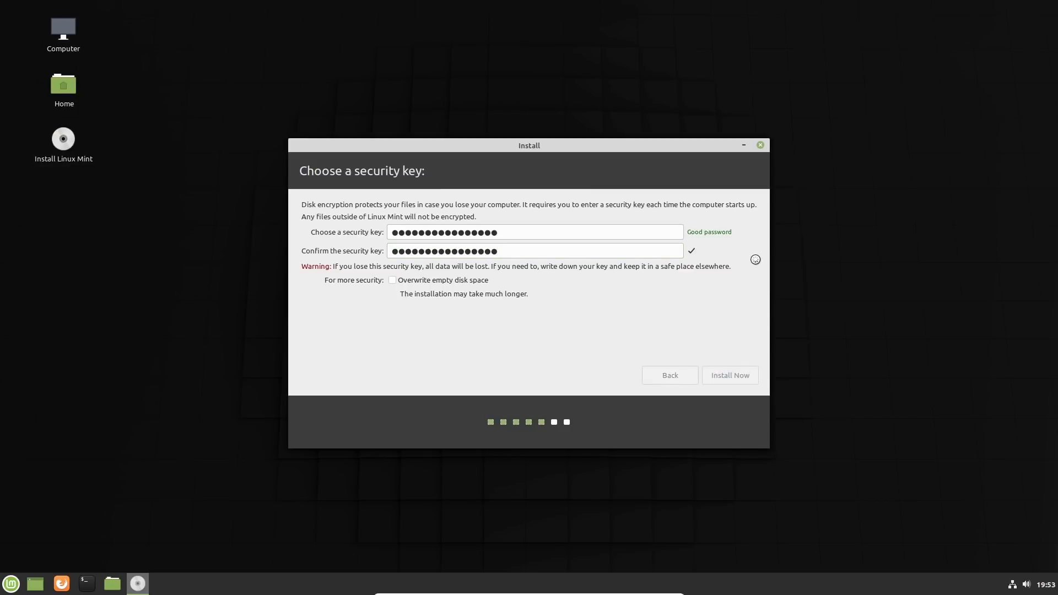
{"action": "mouse_move", "coordinate": [808, 281]}
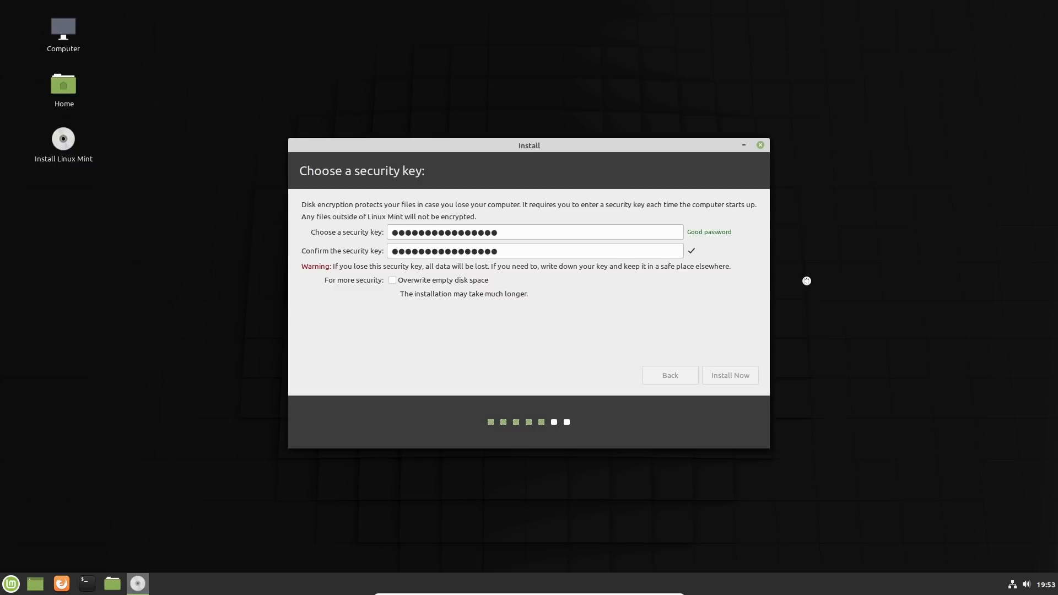
{"action": "left_click", "coordinate": [730, 375]}
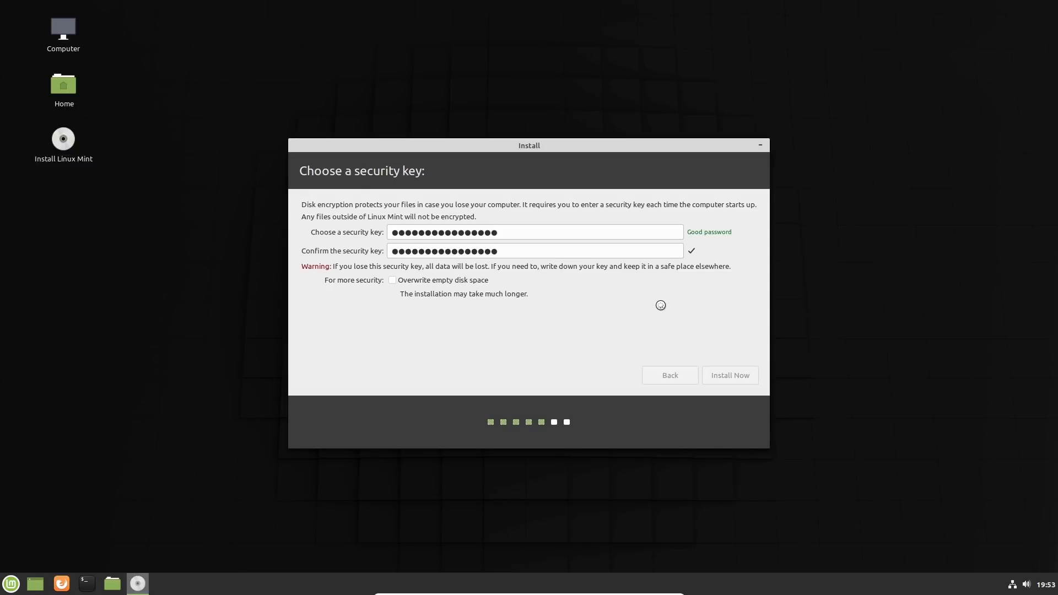
{"action": "left_click", "coordinate": [730, 375]}
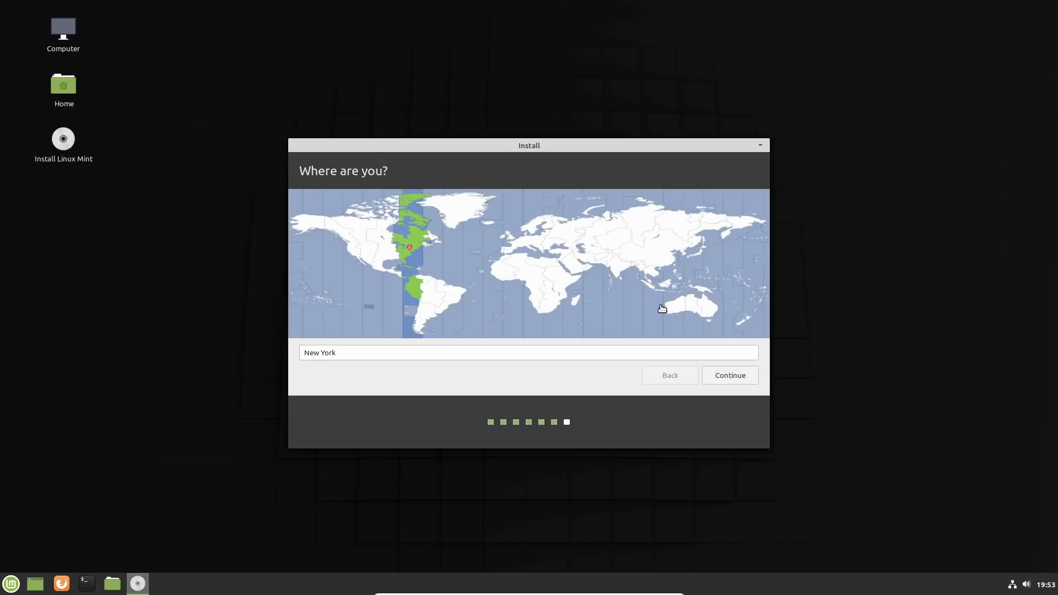
{"action": "mouse_move", "coordinate": [750, 381]}
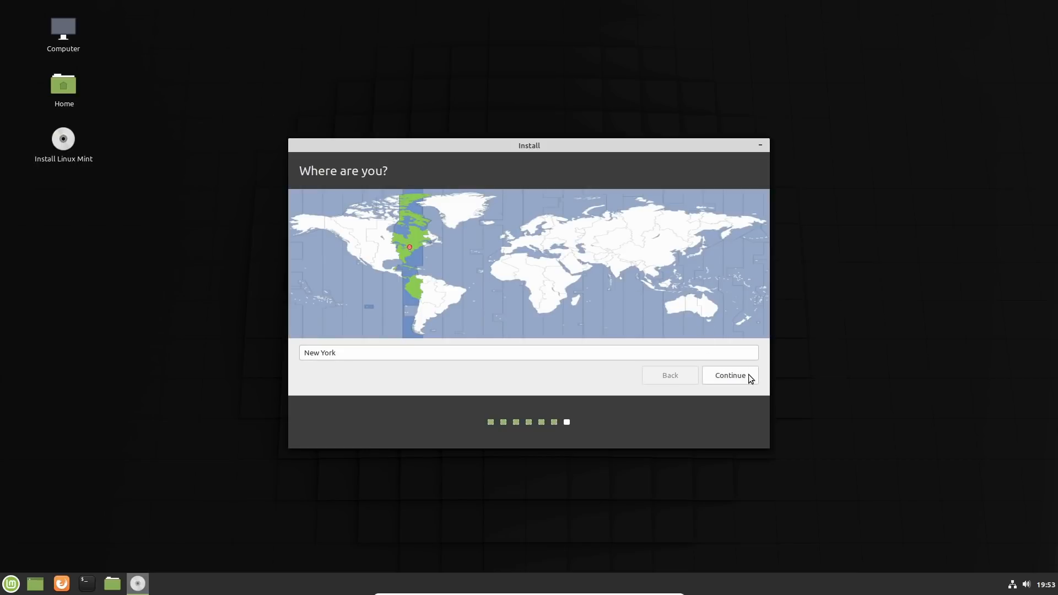
{"action": "left_click", "coordinate": [731, 375]}
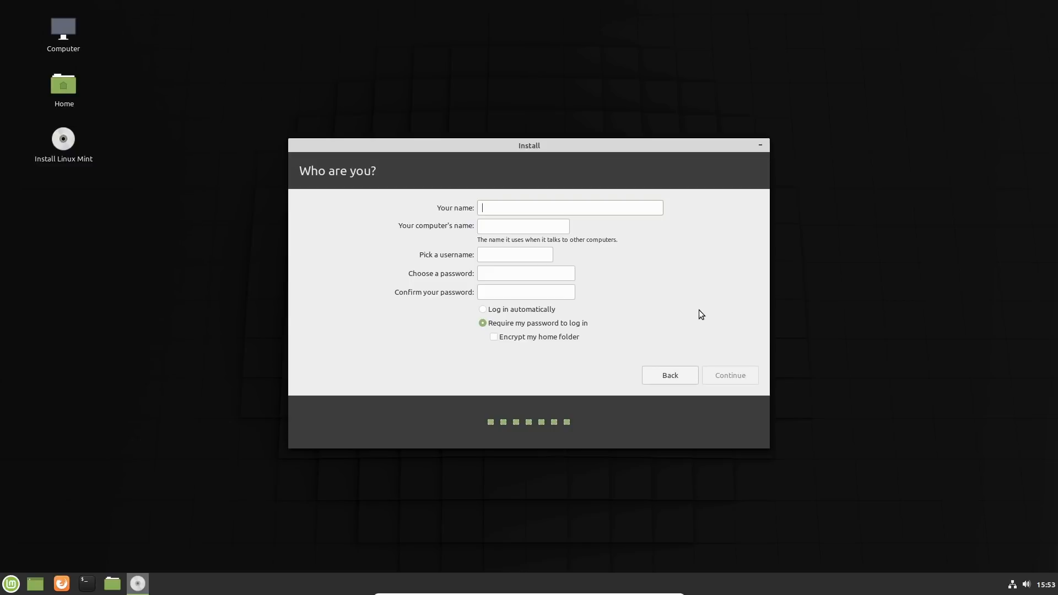
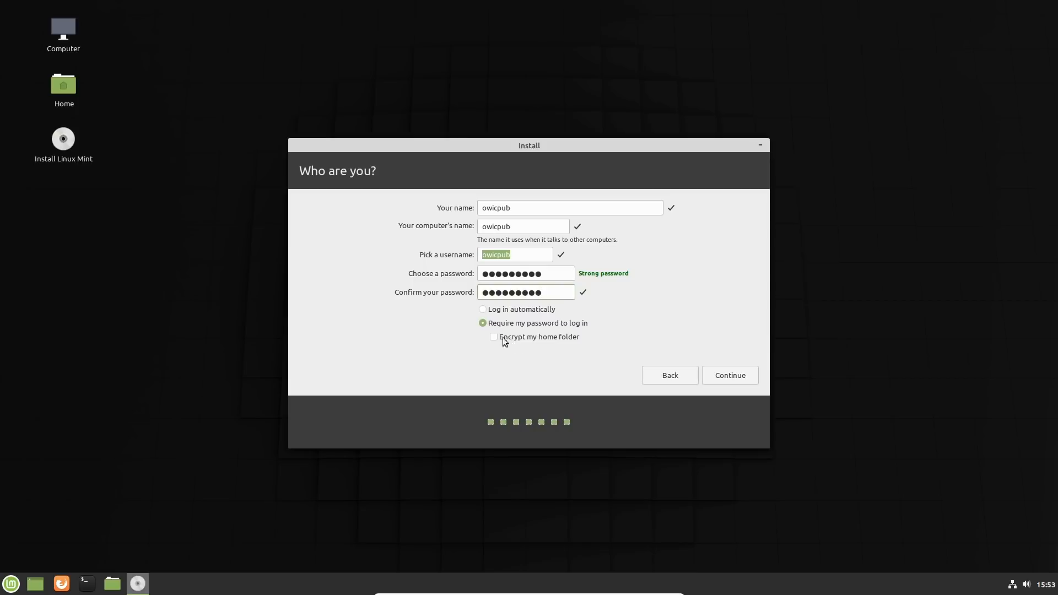
{"action": "left_click", "coordinate": [730, 375]}
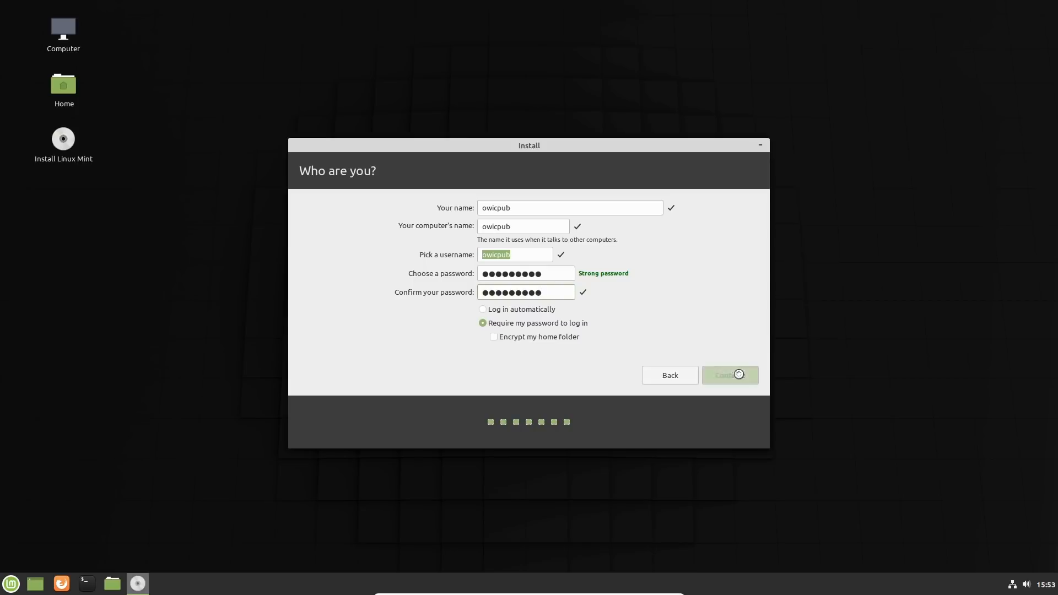
- Once installation finishes, choose Continue Testing to stay in the live session instead of restarting
{"action": "left_click", "coordinate": [730, 375]}
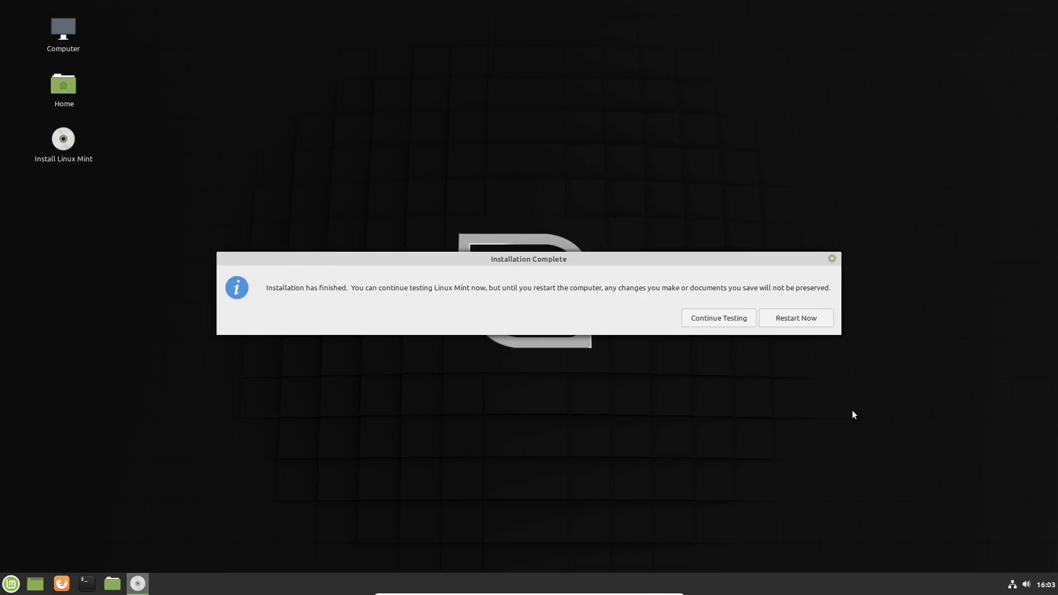
{"action": "mouse_move", "coordinate": [727, 327]}
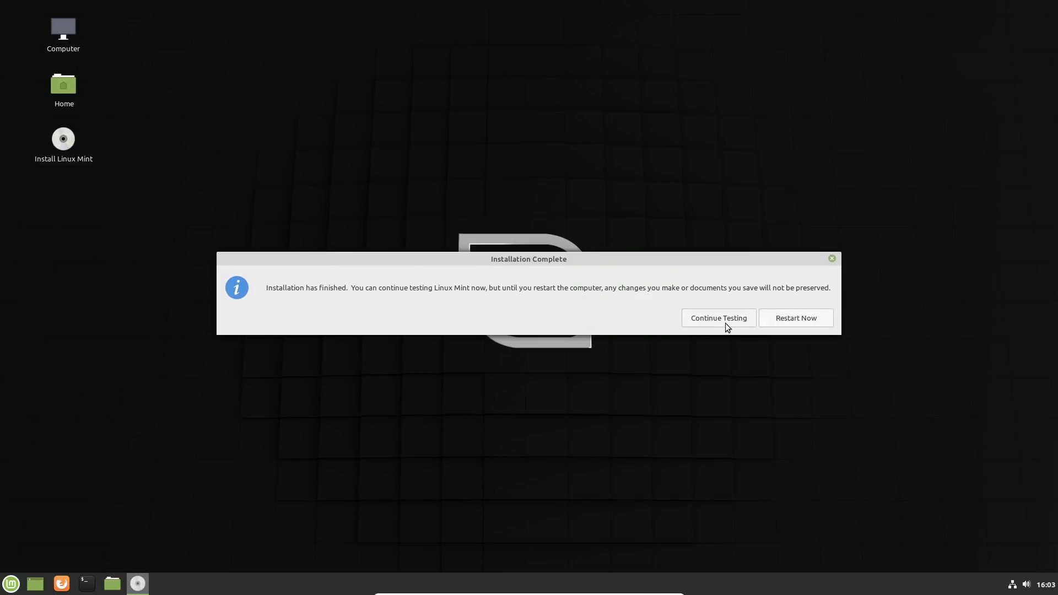
{"action": "mouse_move", "coordinate": [715, 327]}
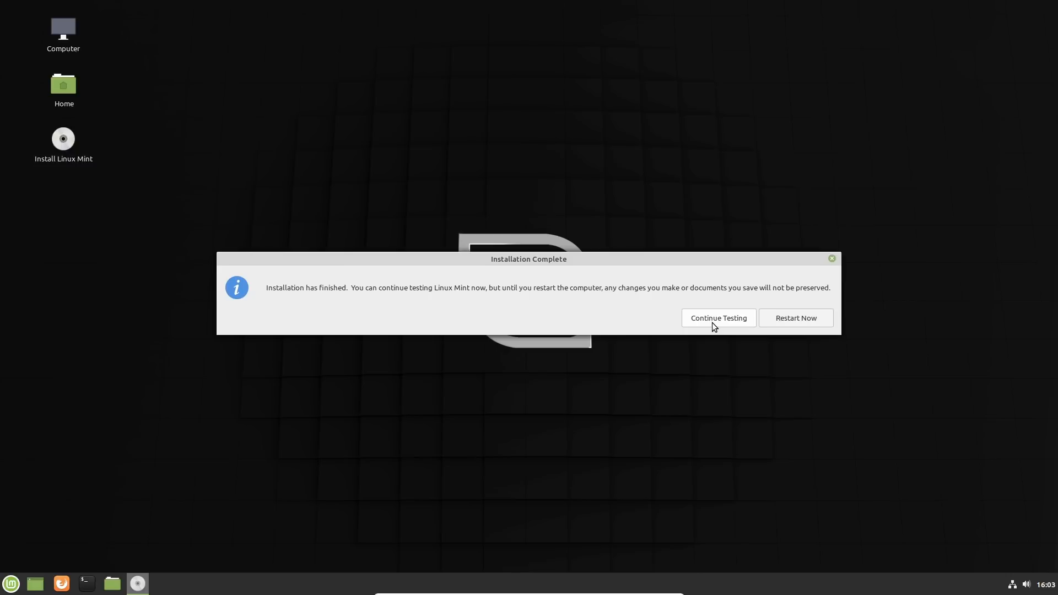
{"action": "mouse_move", "coordinate": [741, 311]}
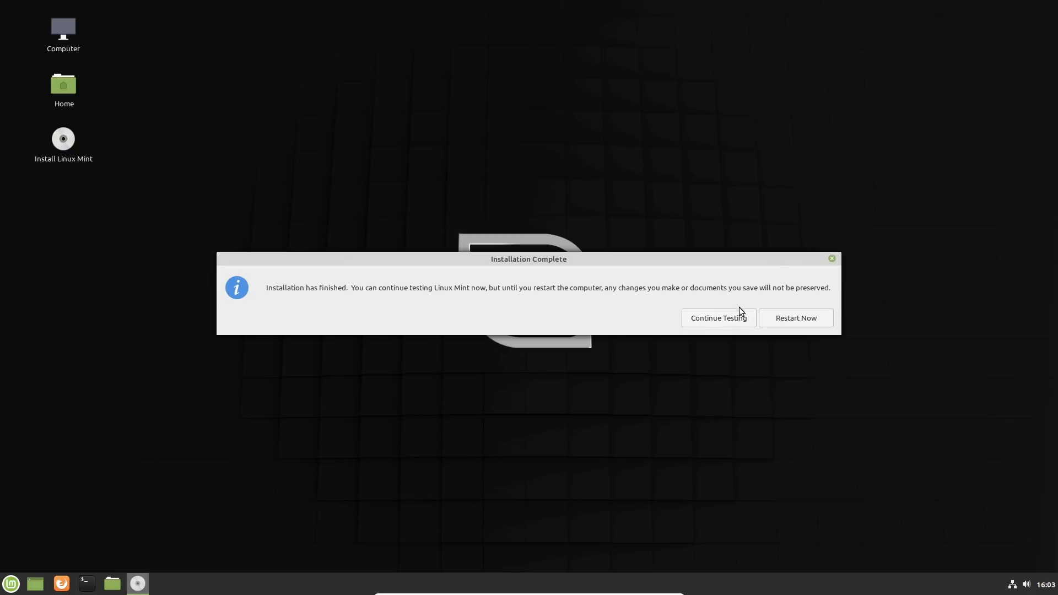
{"action": "left_click", "coordinate": [719, 319]}
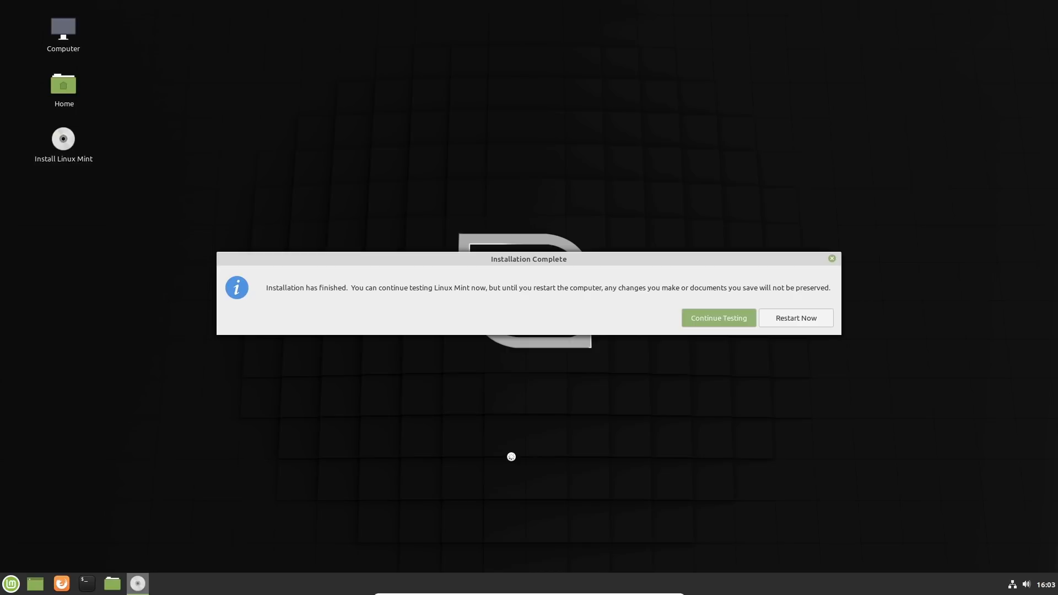